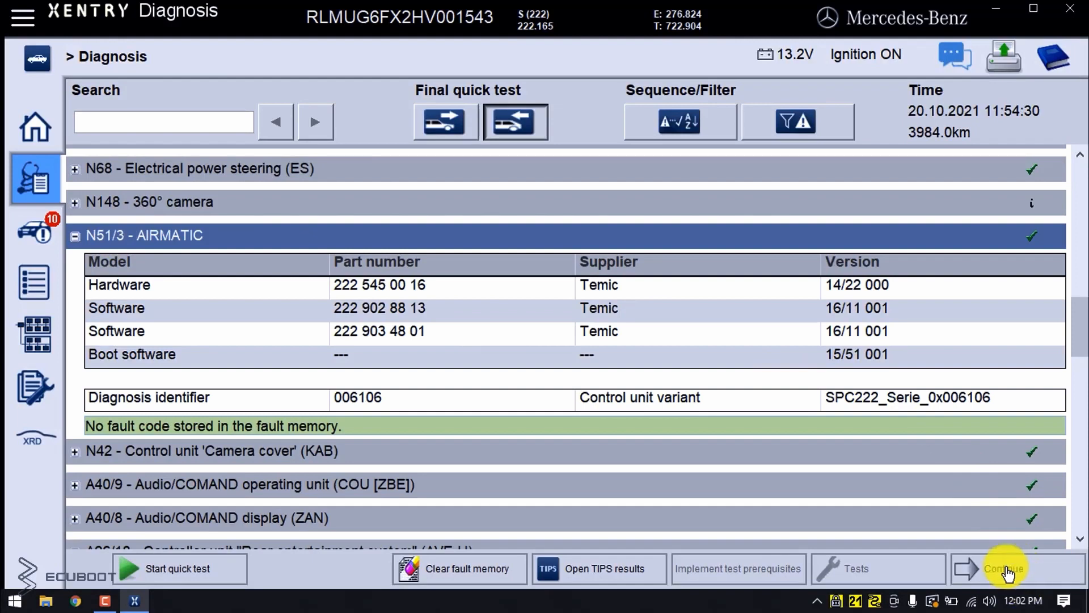
Continue past the quick test and safety notes to the AIRMATIC Actual values, selecting Vehicle level.
click(1003, 568)
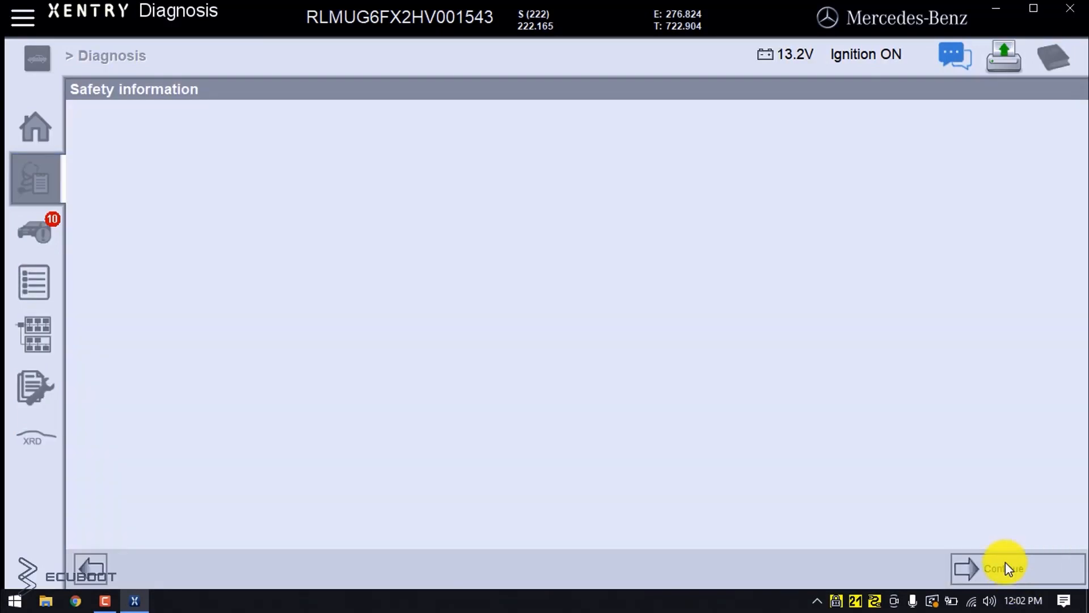
click(1003, 568)
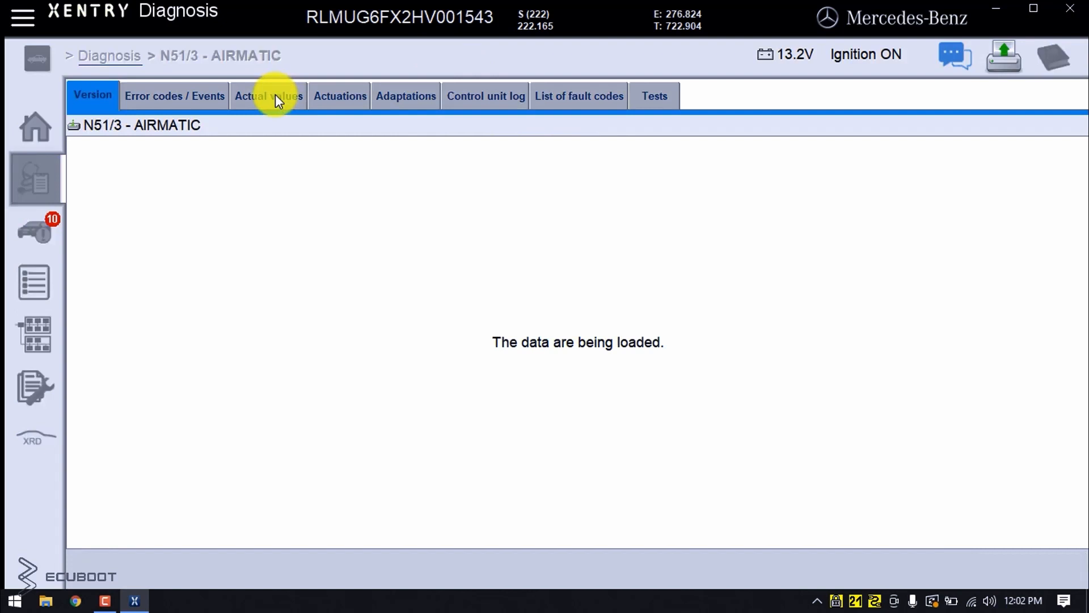
click(267, 96)
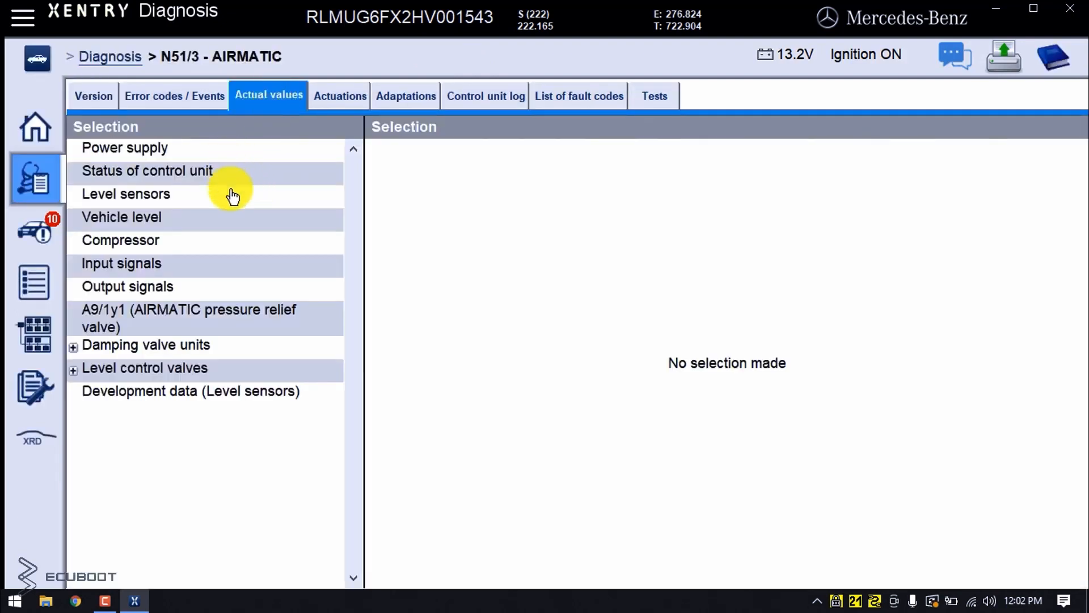
click(121, 217)
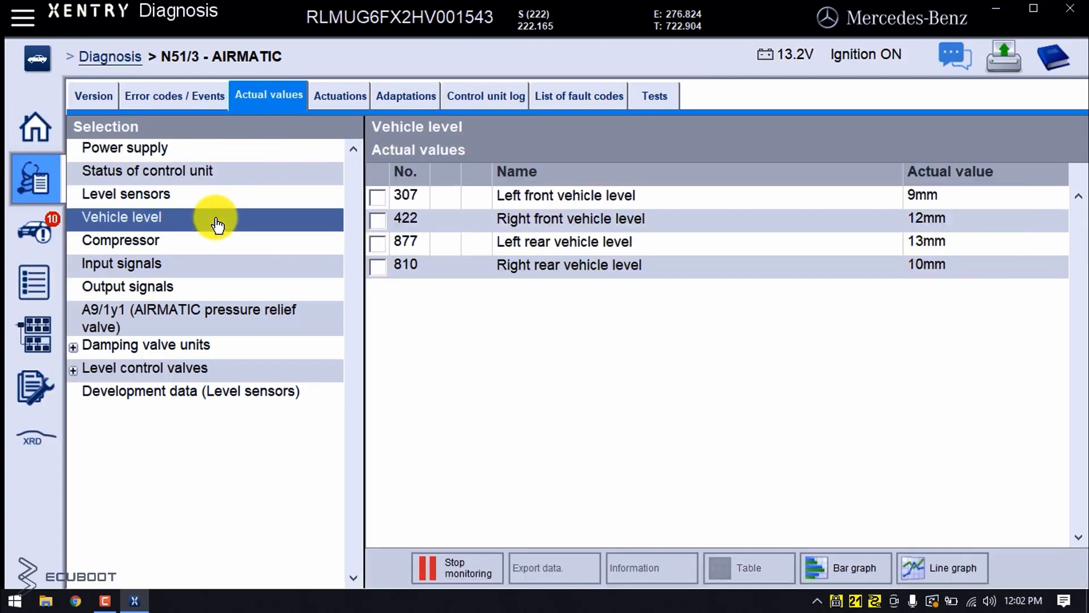
mouse_move(823, 201)
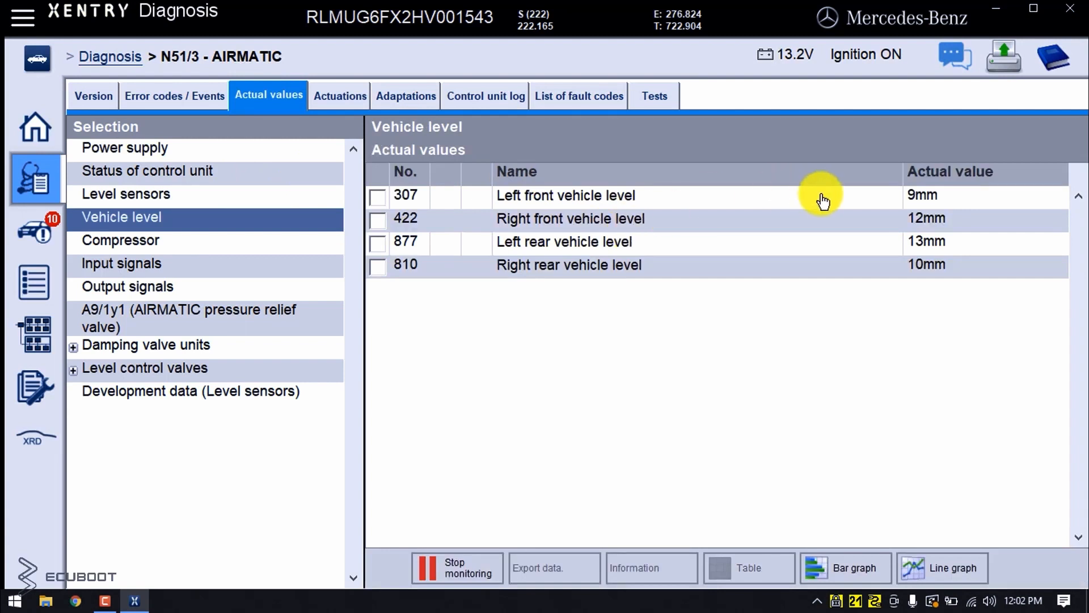
mouse_move(853, 219)
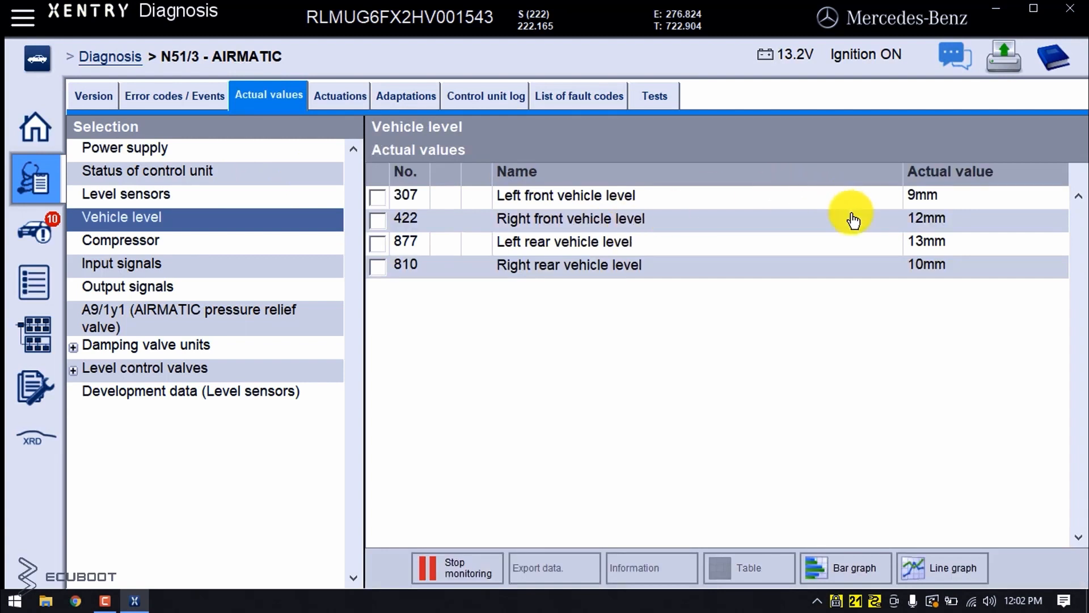
mouse_move(882, 220)
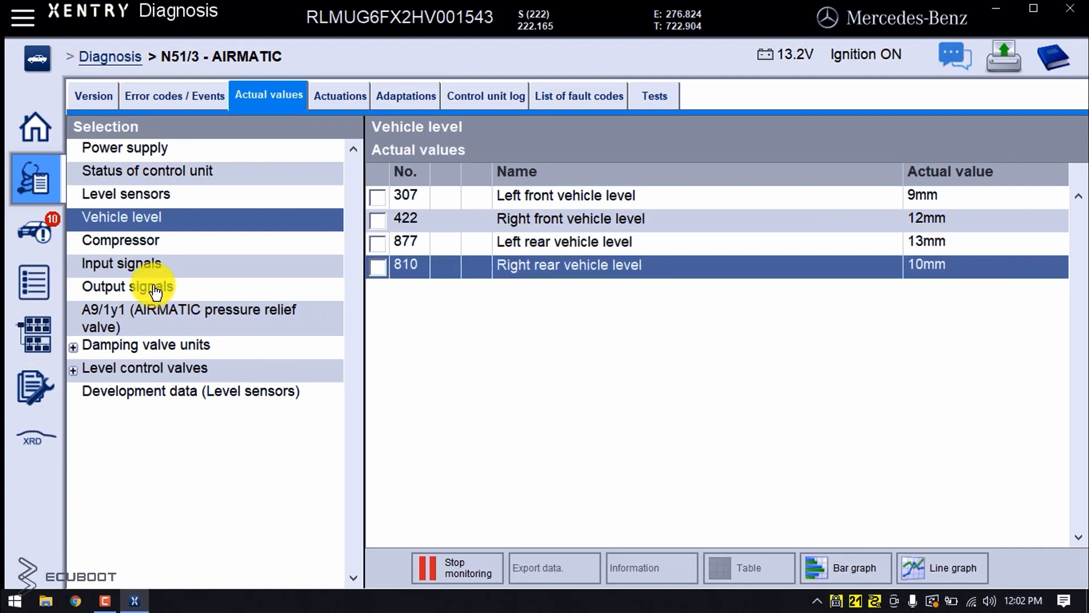
View live values for the pressure relief valve, Y51 and Y52 damping units, then the Y36/6y1 level control valve.
click(188, 318)
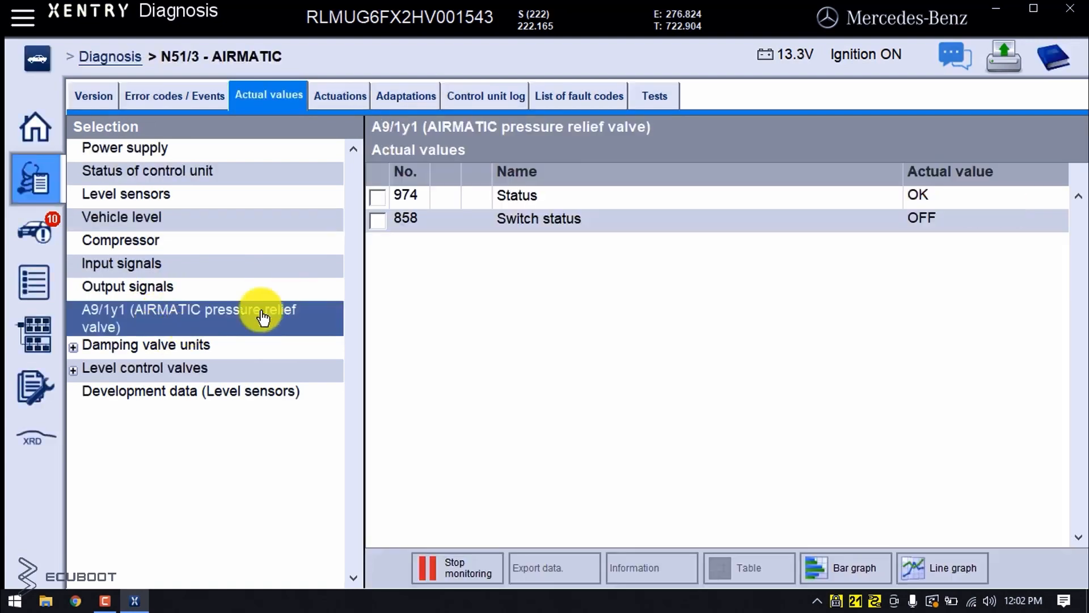
mouse_move(243, 327)
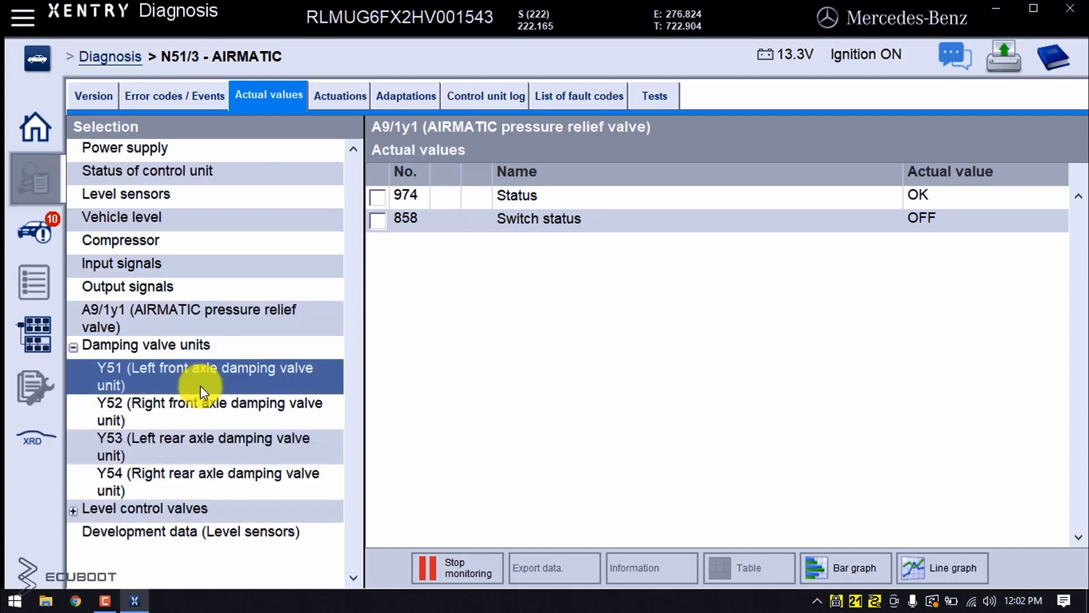
click(204, 376)
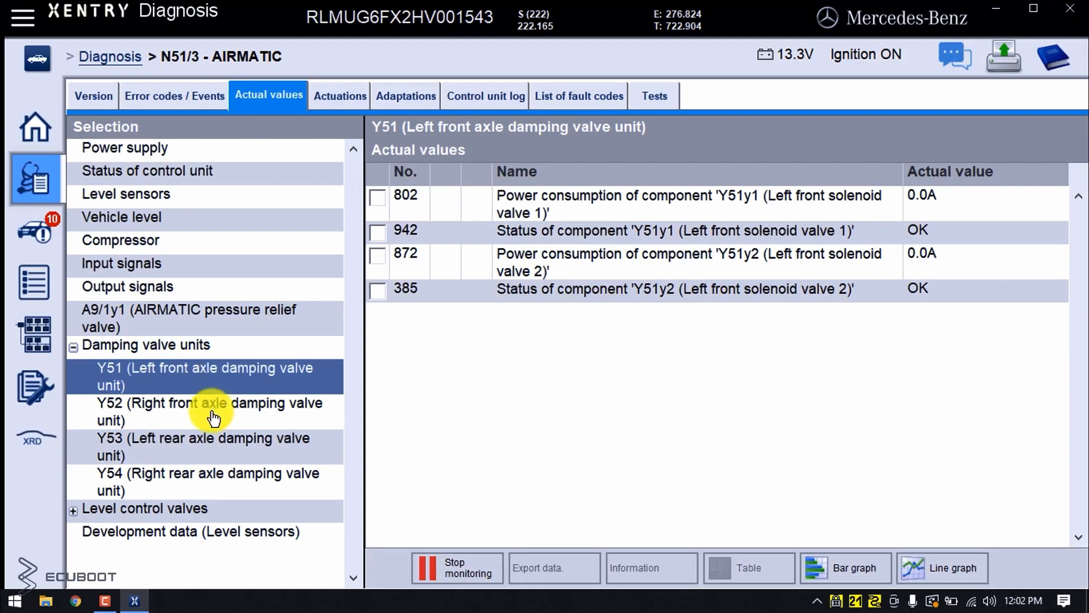
click(208, 411)
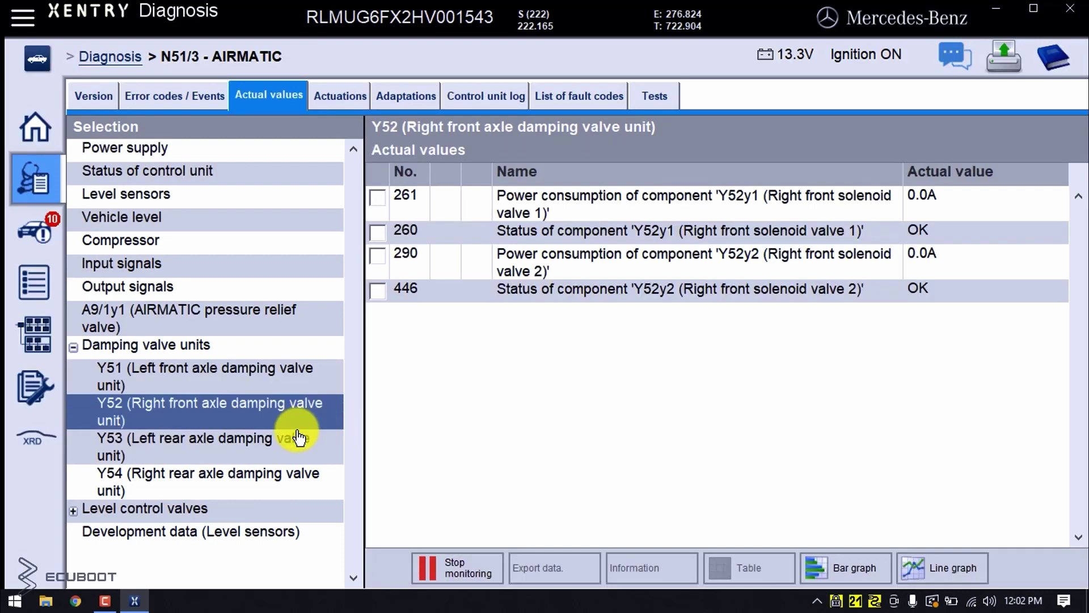
click(145, 508)
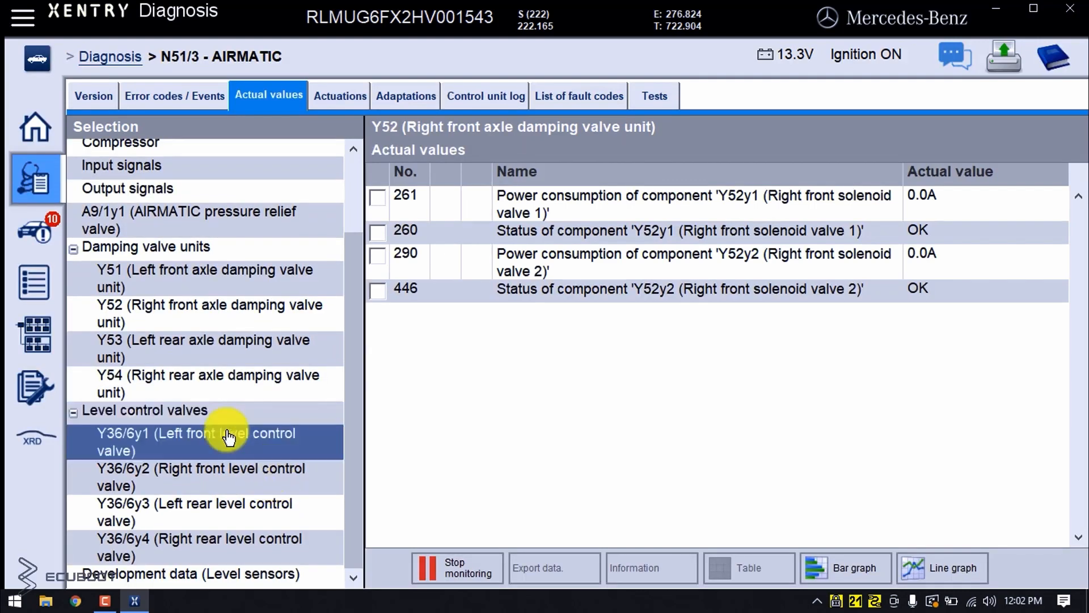
click(229, 442)
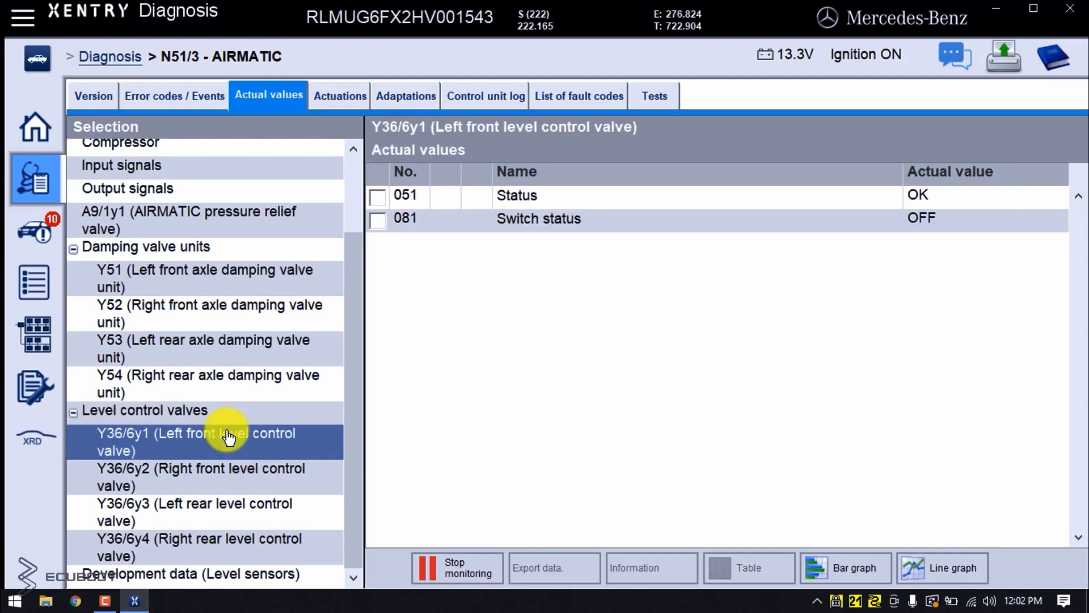
mouse_move(594, 84)
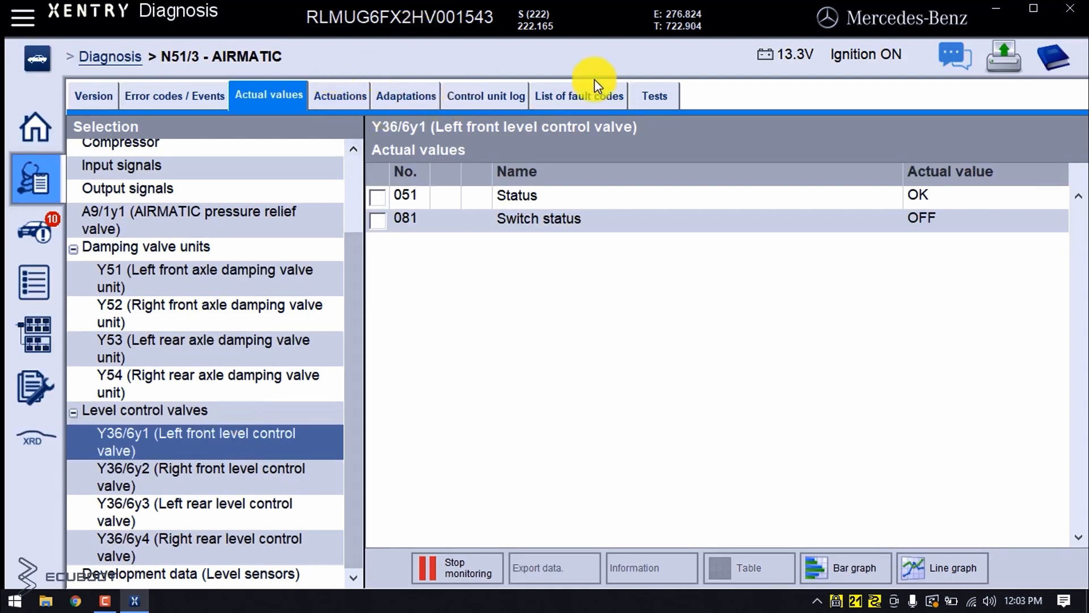
mouse_move(653, 96)
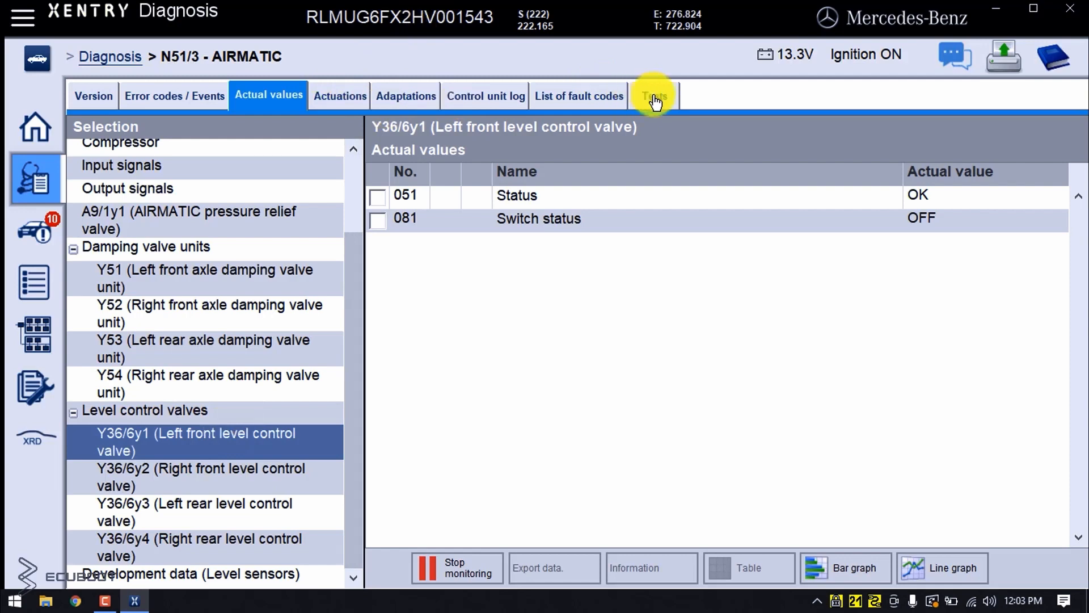
From the Tests list, start the pneumatic test of component A9/1 (AIRMATIC compressor).
click(651, 95)
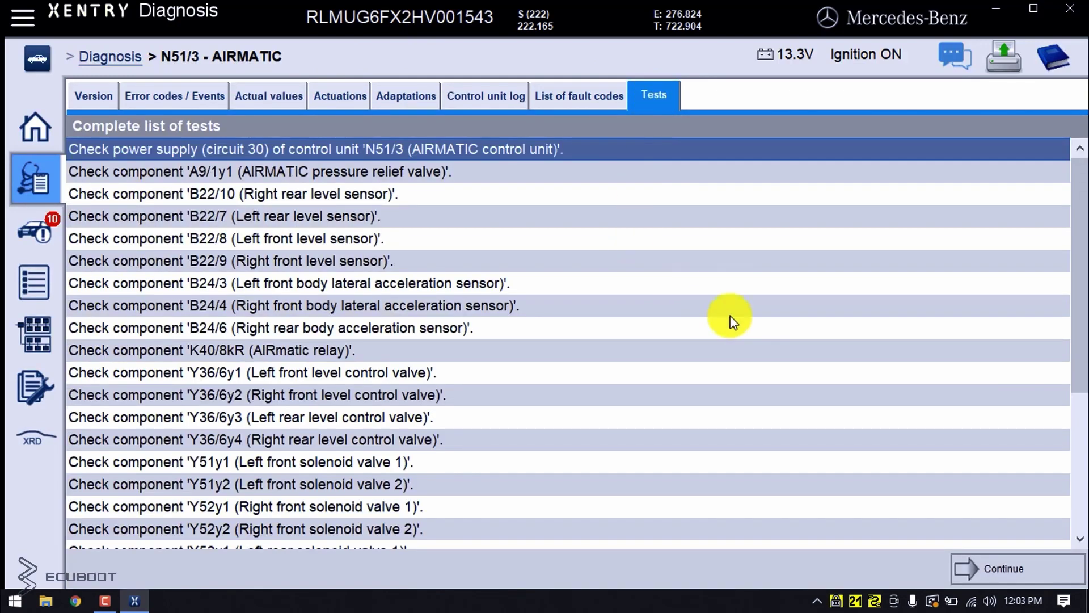
scroll(down, 3)
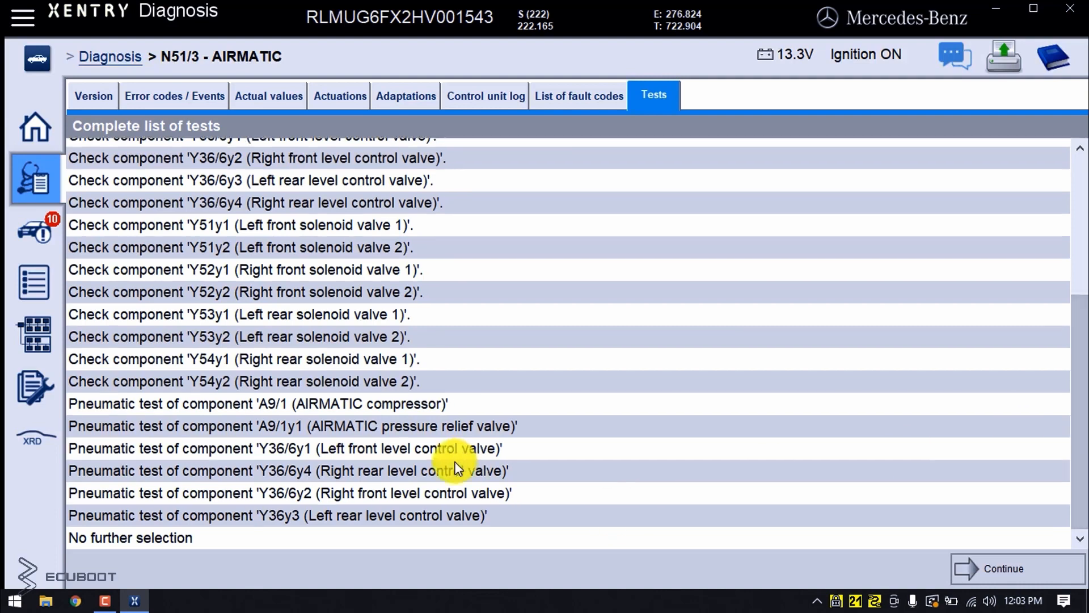
mouse_move(518, 409)
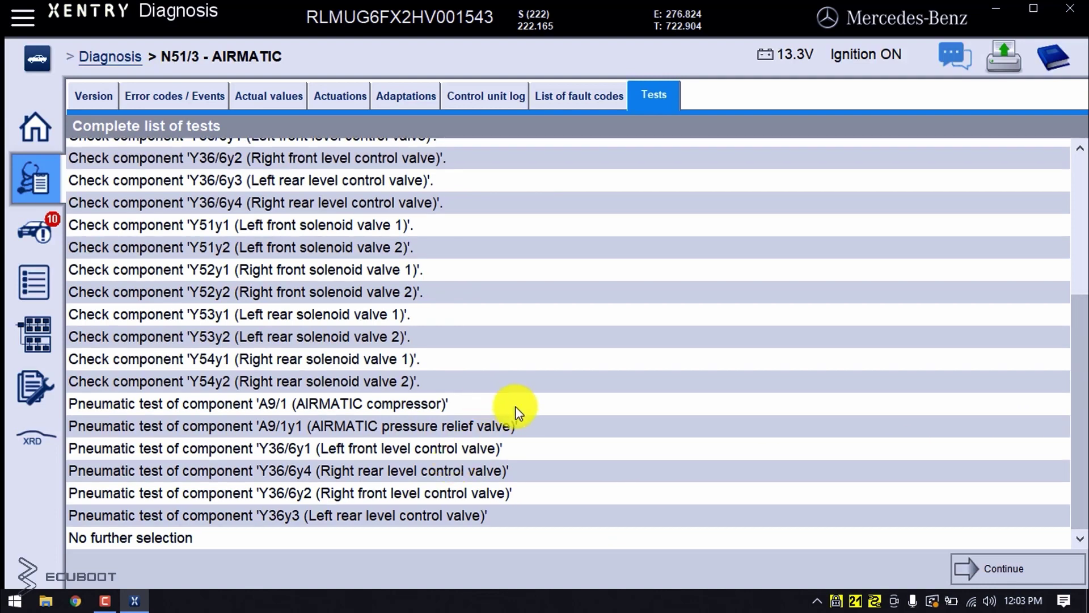
click(259, 403)
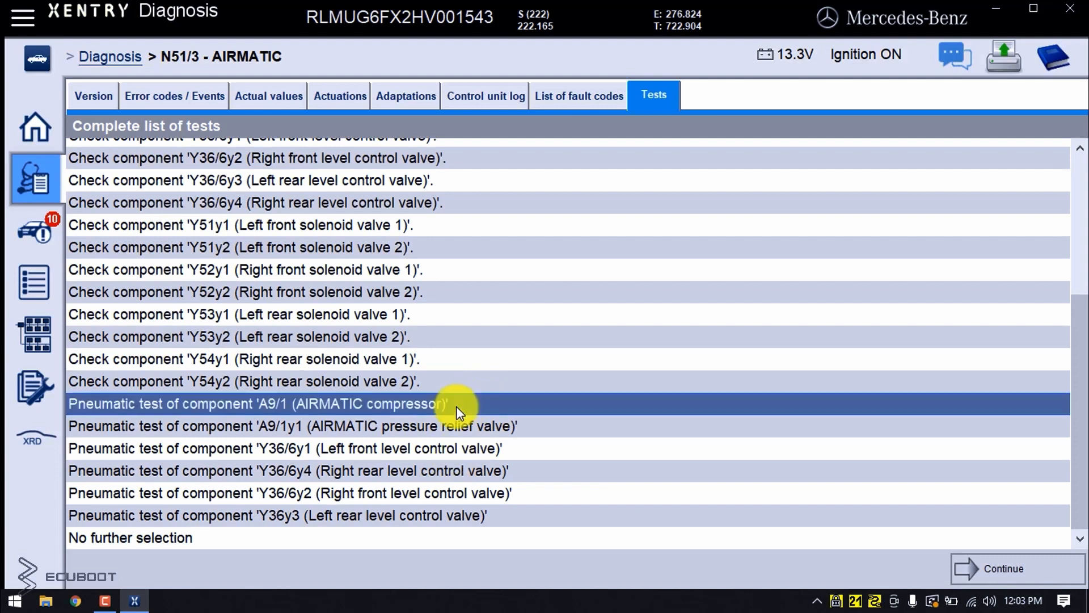
mouse_move(278, 410)
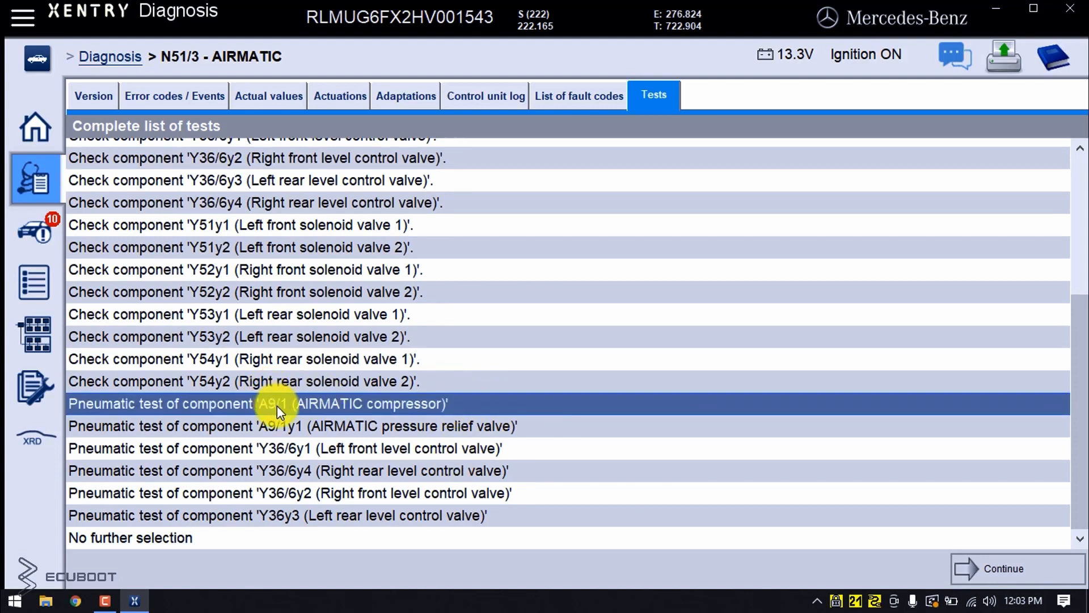
mouse_move(631, 424)
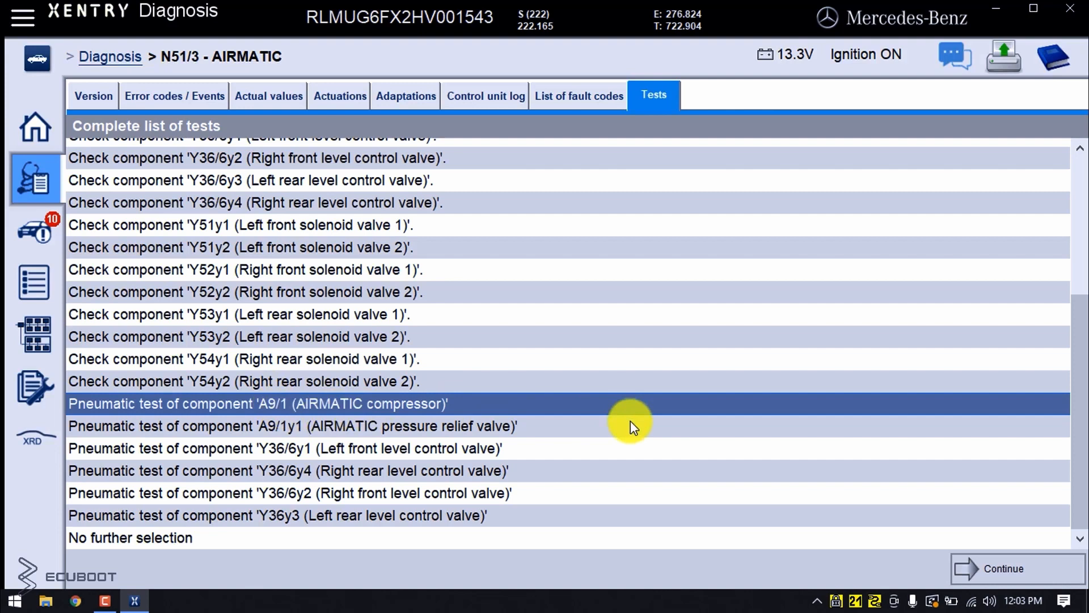
mouse_move(1037, 547)
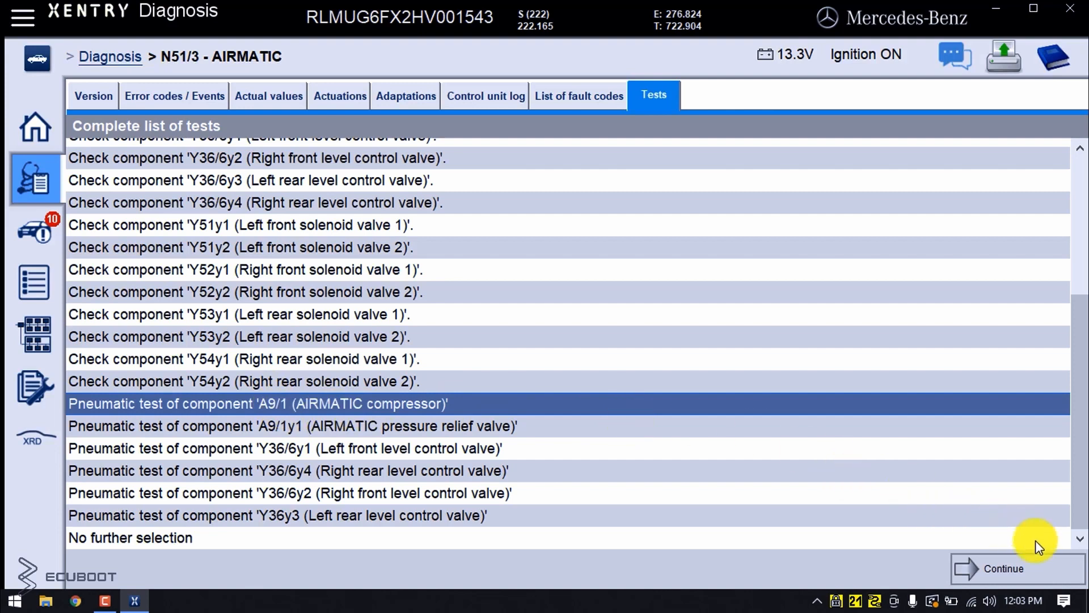
click(1002, 569)
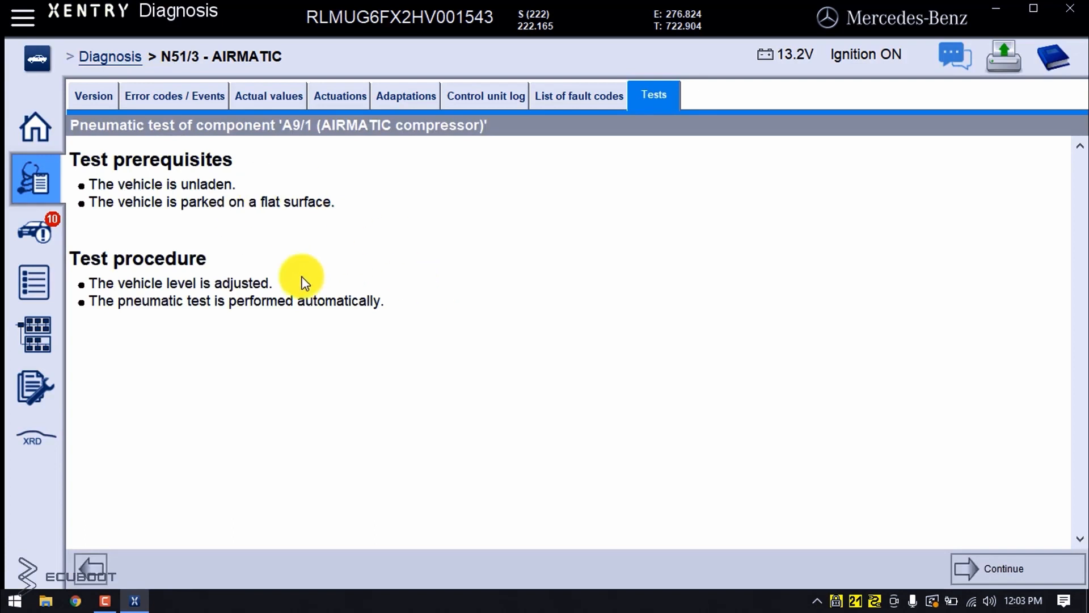
mouse_move(160, 211)
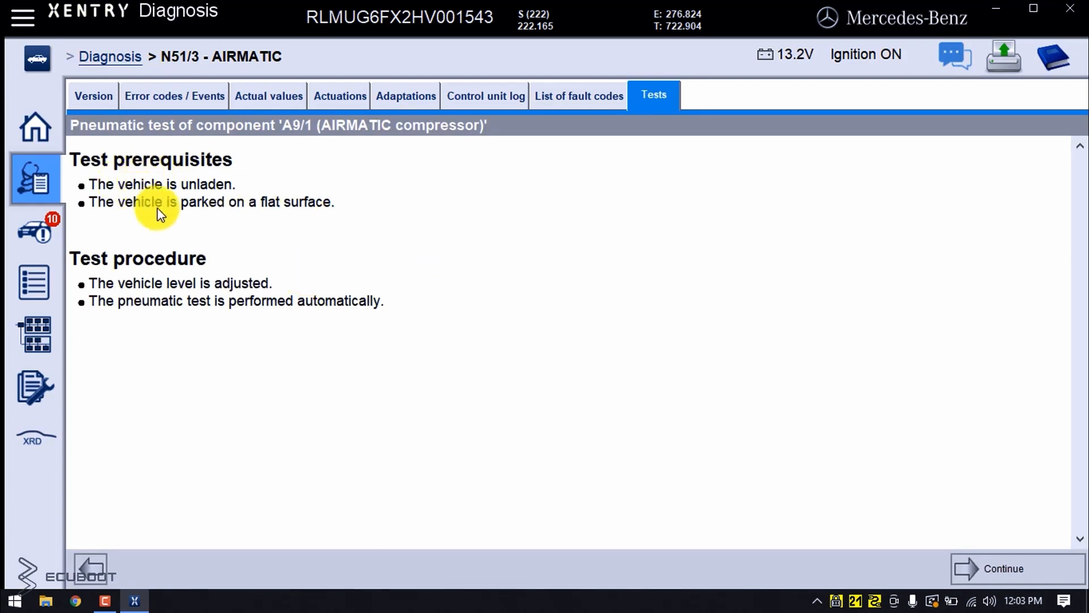
mouse_move(349, 211)
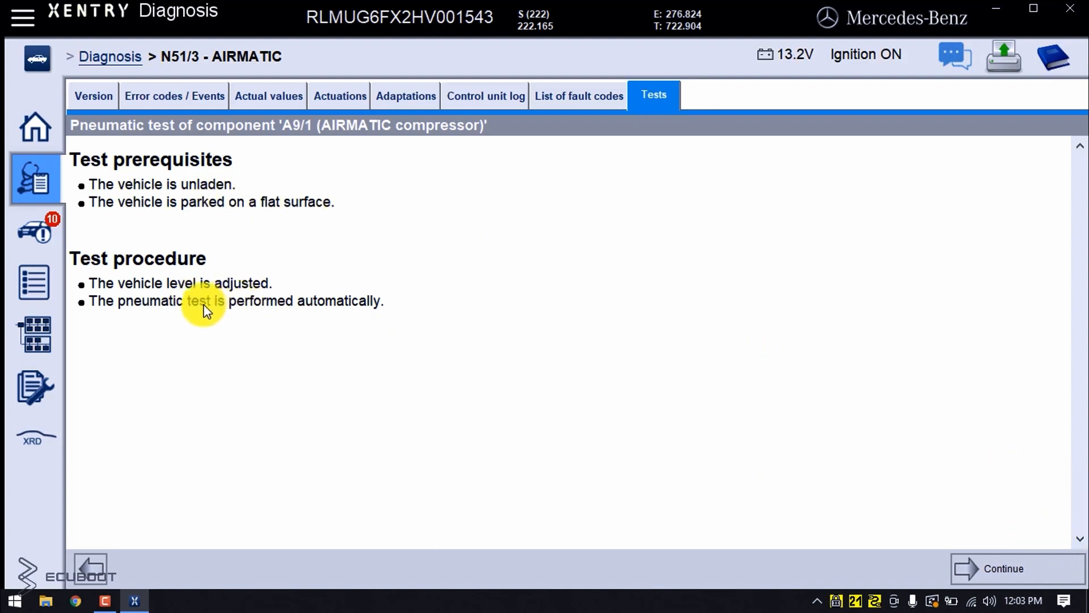
mouse_move(952, 590)
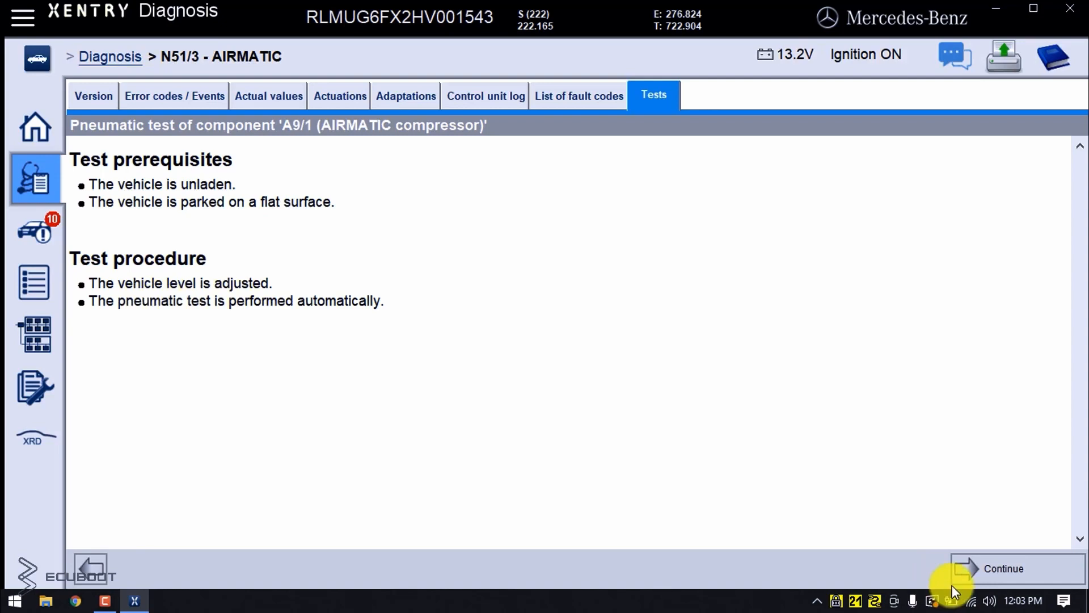
Run the compressor test through the left front level curve and on to the right front curve.
click(1003, 569)
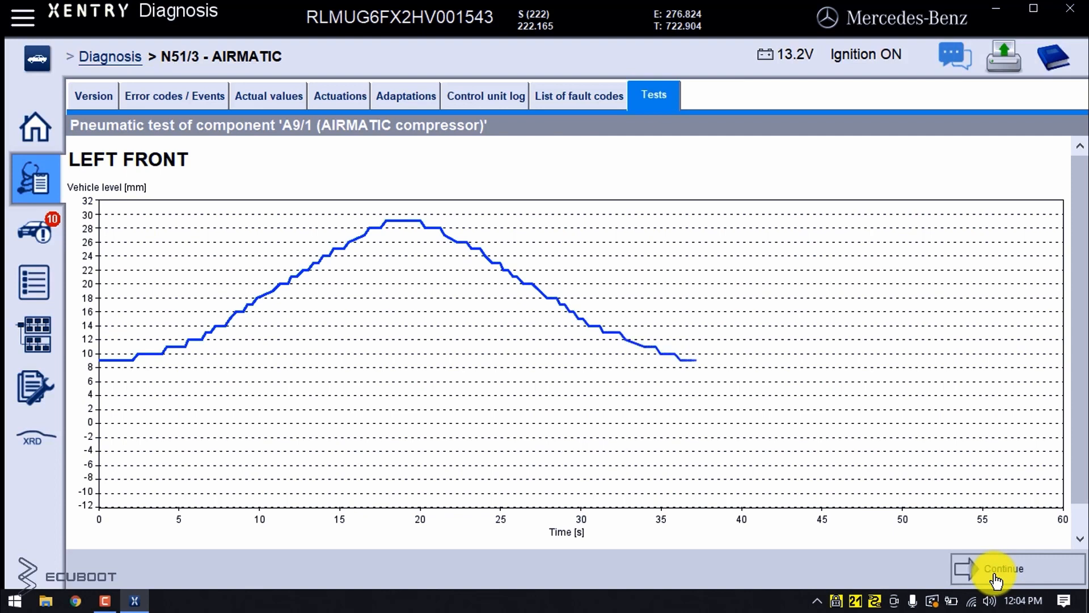
mouse_move(1038, 469)
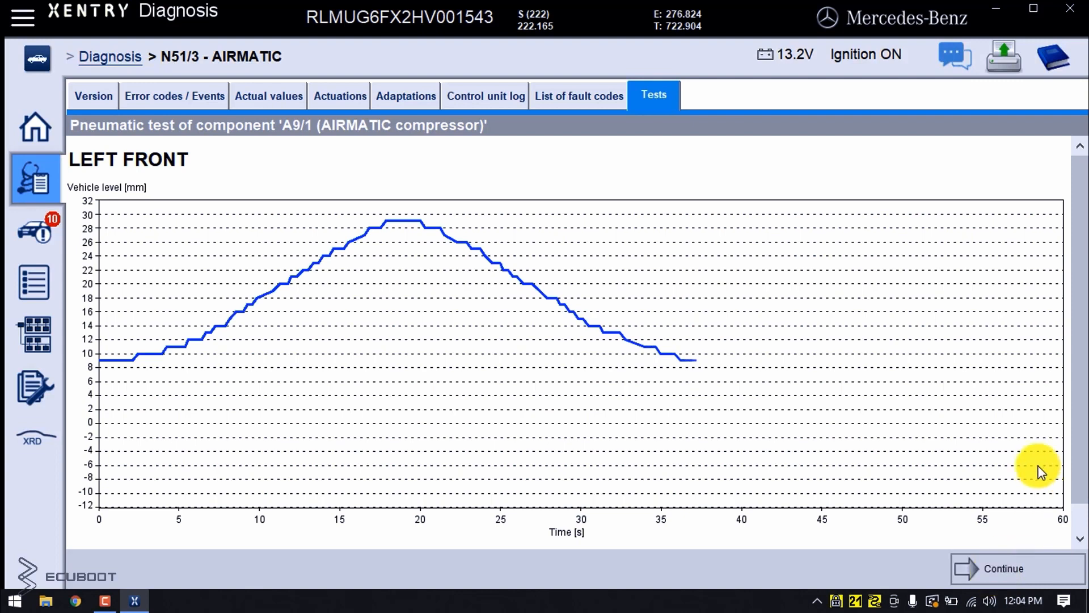
scroll(down, 3)
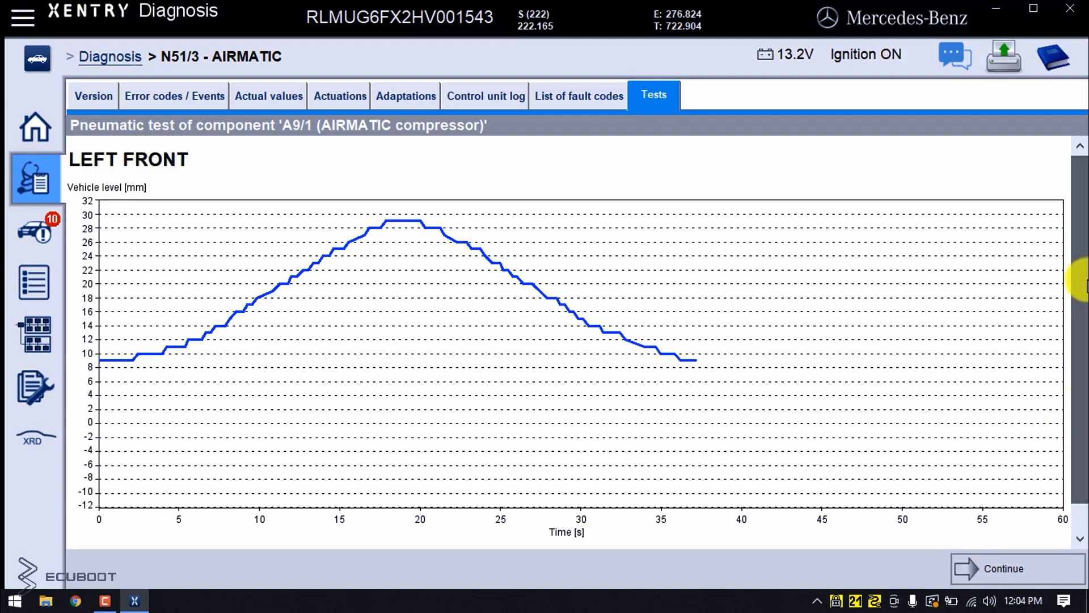
click(1003, 568)
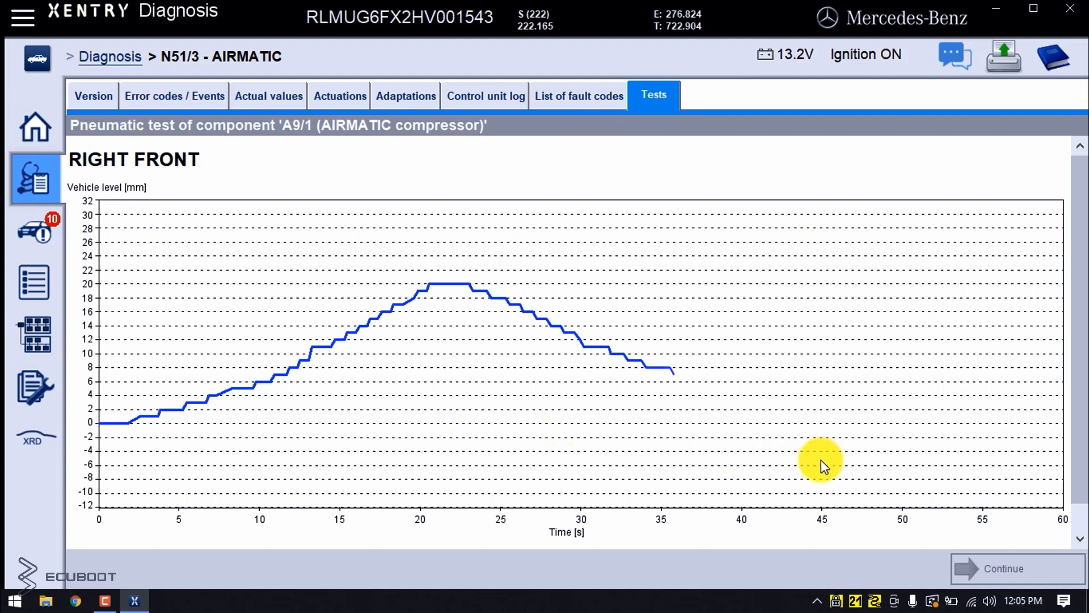
mouse_move(872, 478)
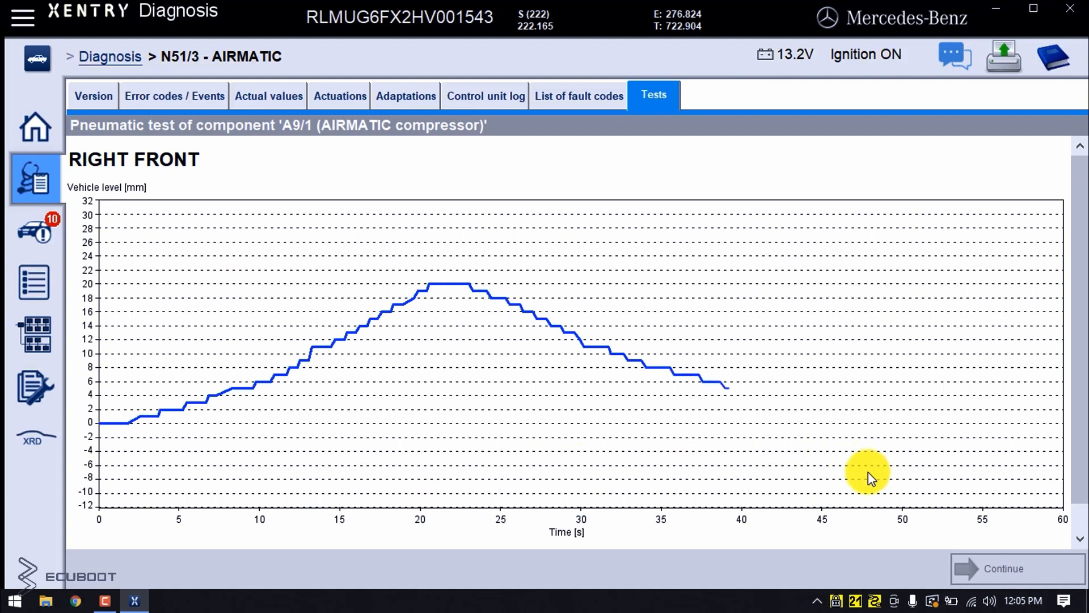
scroll(down, 3)
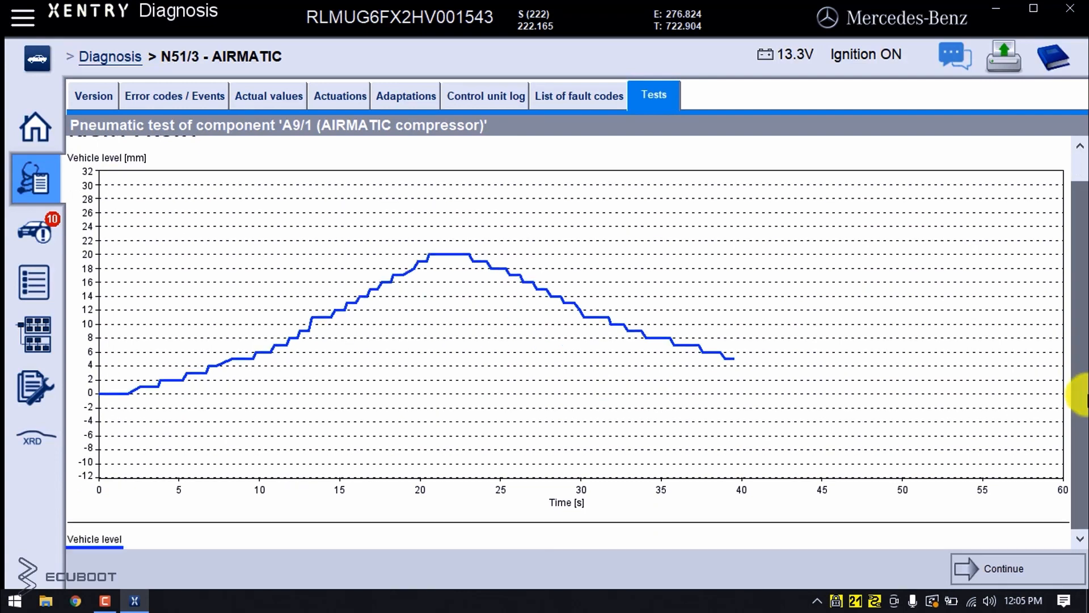
Continue to the compressor test result, 'The check was not OK' with its possible causes.
click(1001, 568)
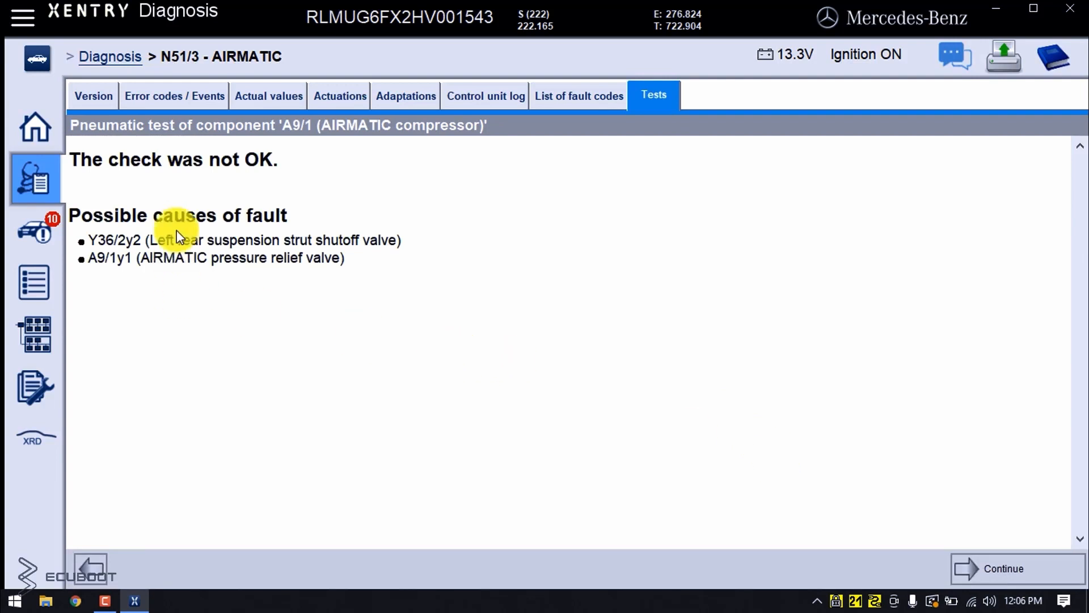
mouse_move(327, 257)
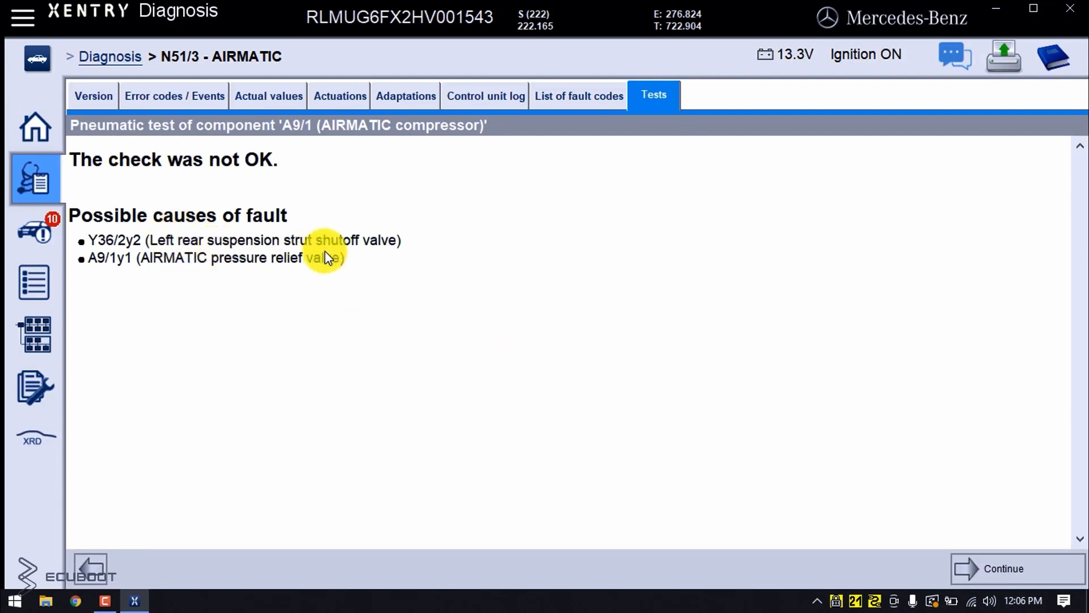
mouse_move(313, 261)
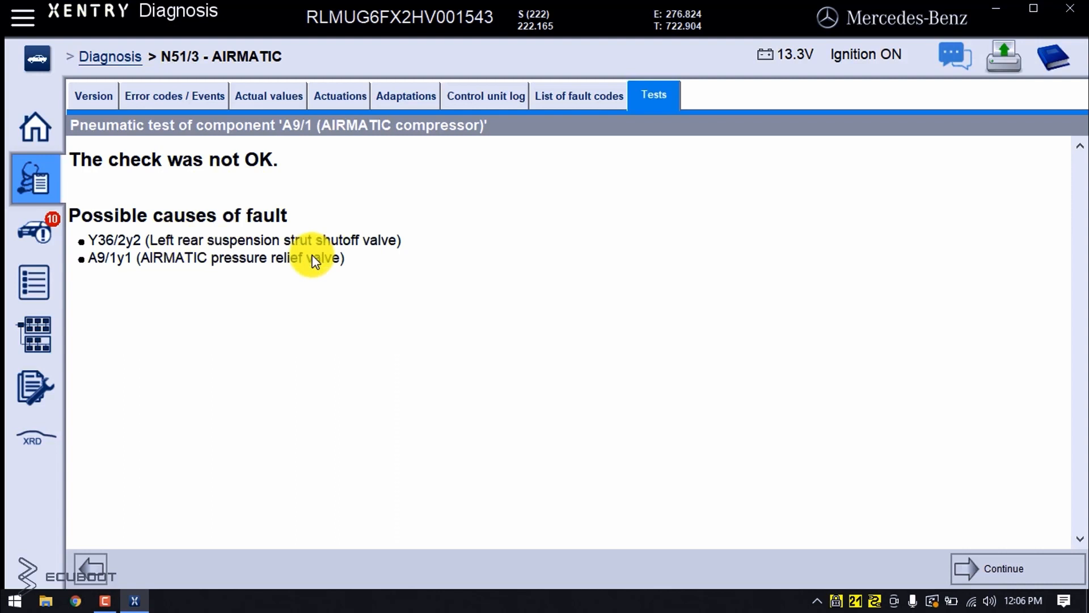
mouse_move(303, 262)
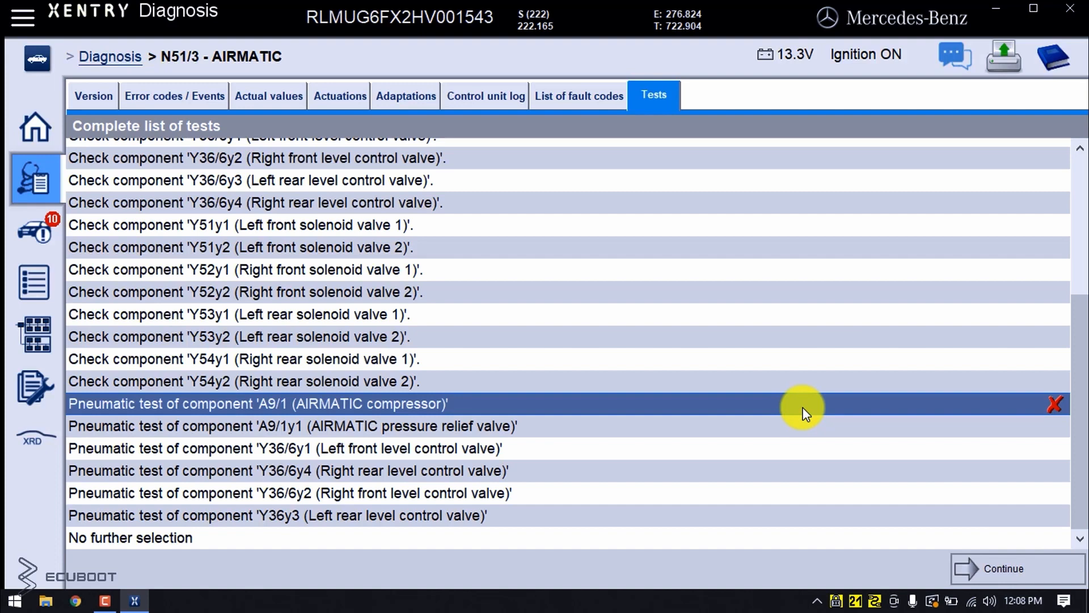
mouse_move(755, 449)
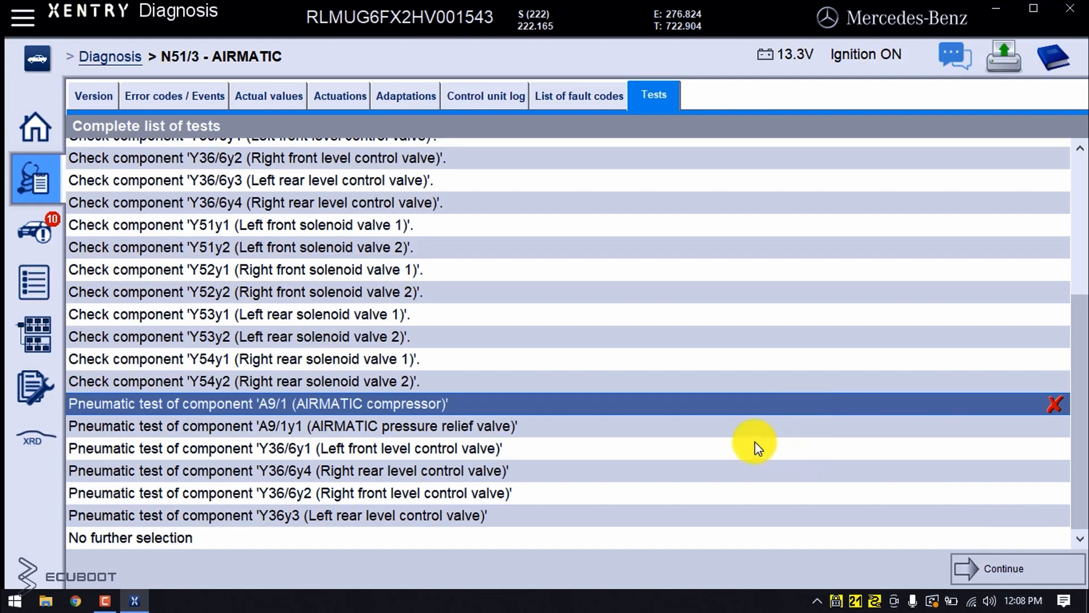
mouse_move(507, 434)
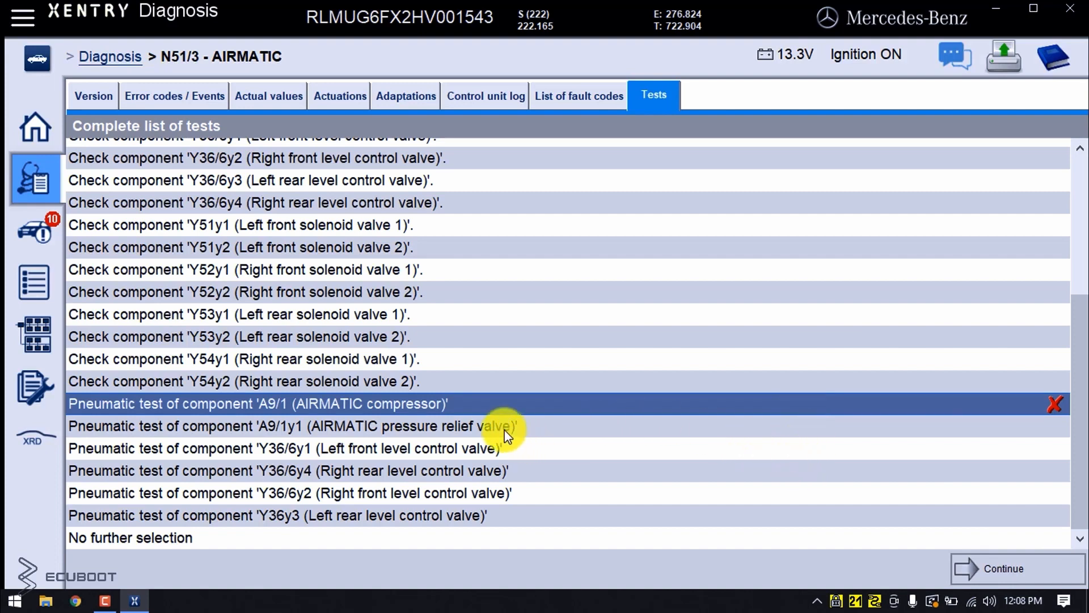
Start the pneumatic test of component A9/1y1 (AIRMATIC pressure relief valve).
click(292, 426)
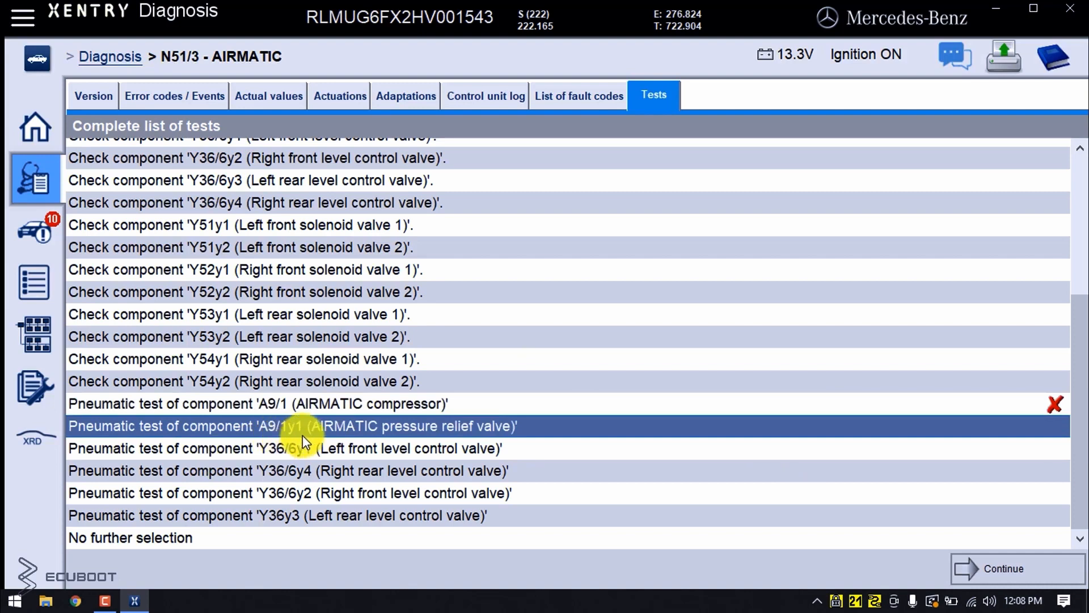
mouse_move(309, 439)
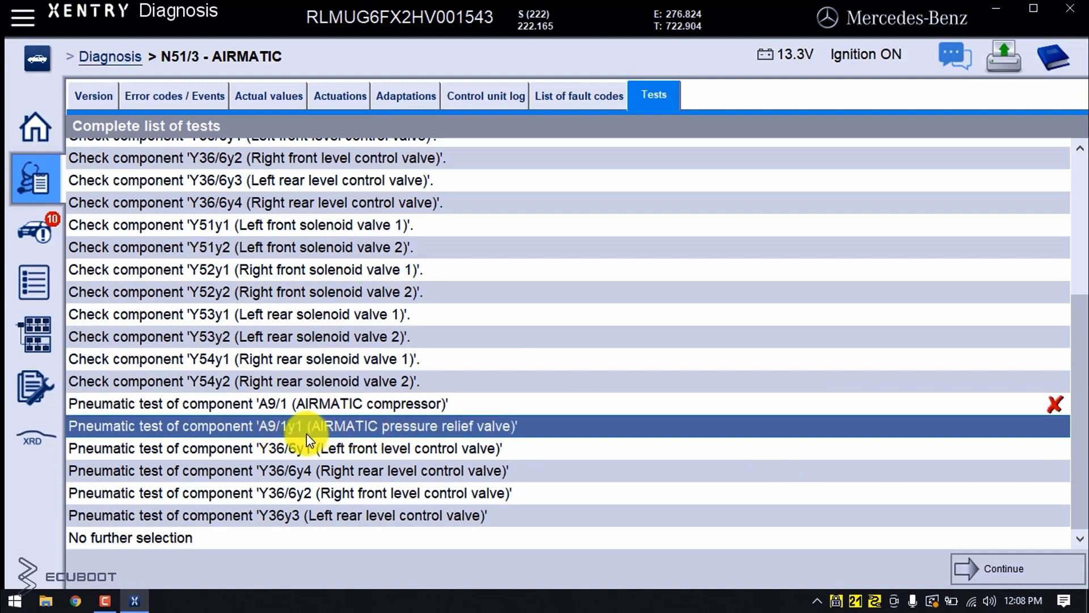
mouse_move(916, 531)
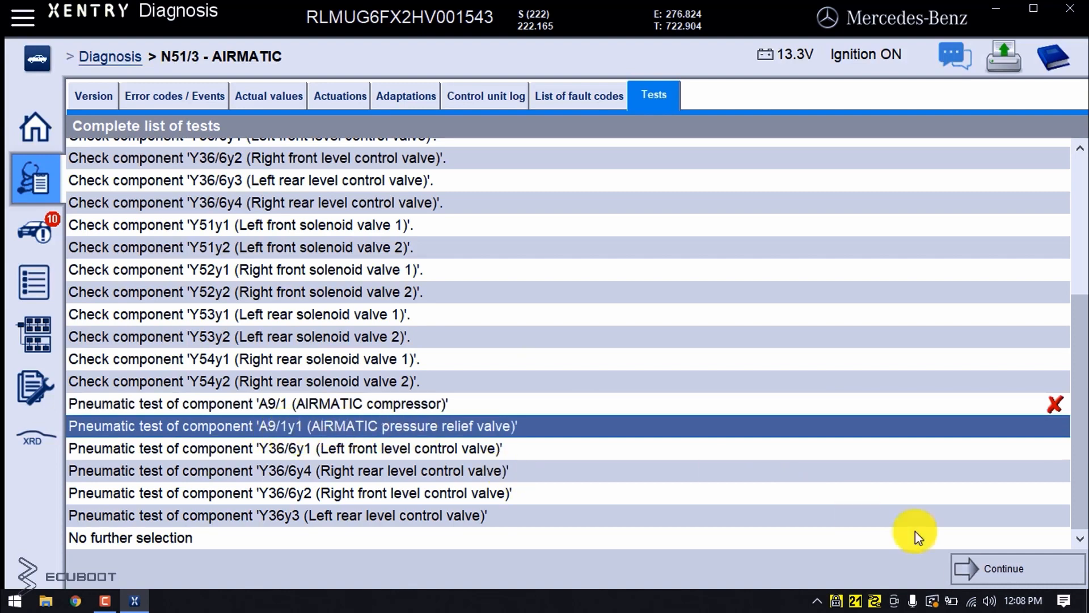
click(1003, 568)
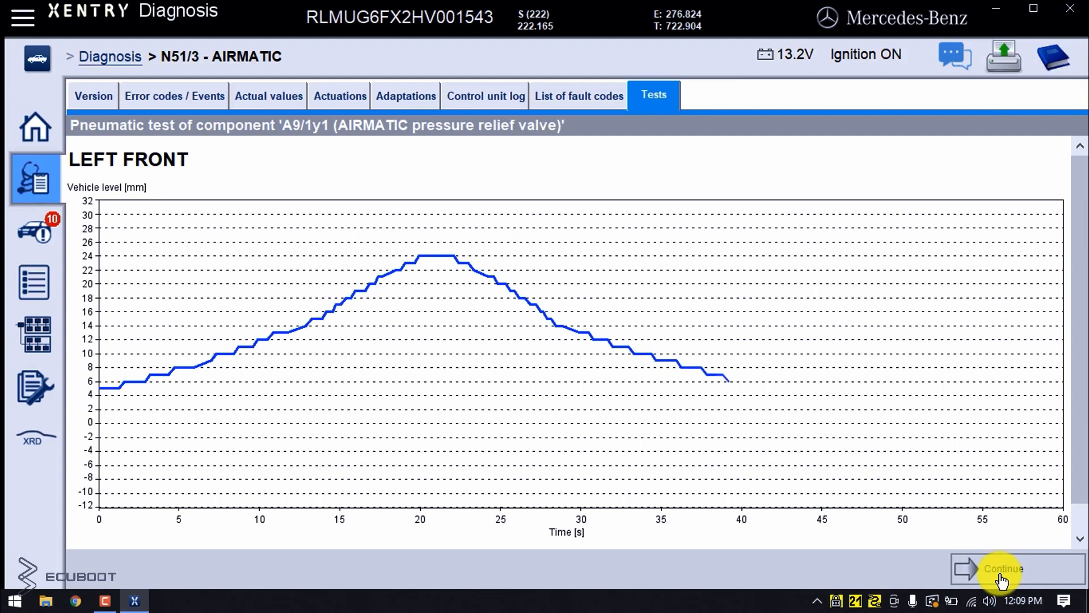
mouse_move(1053, 413)
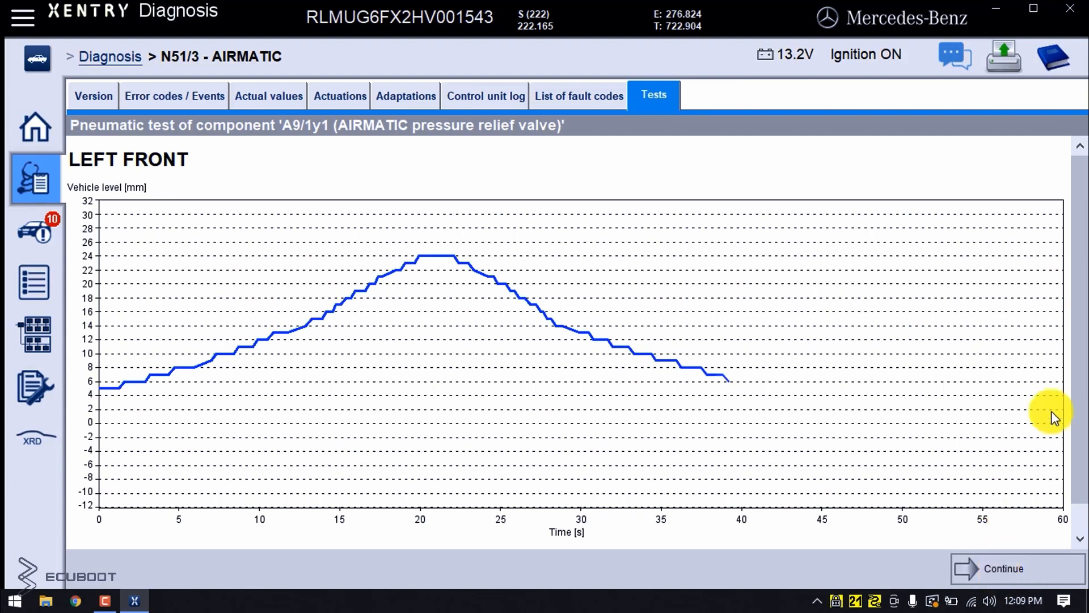
Continue to the pressure relief valve result, not OK with leakage or defective compressor causes.
click(1001, 569)
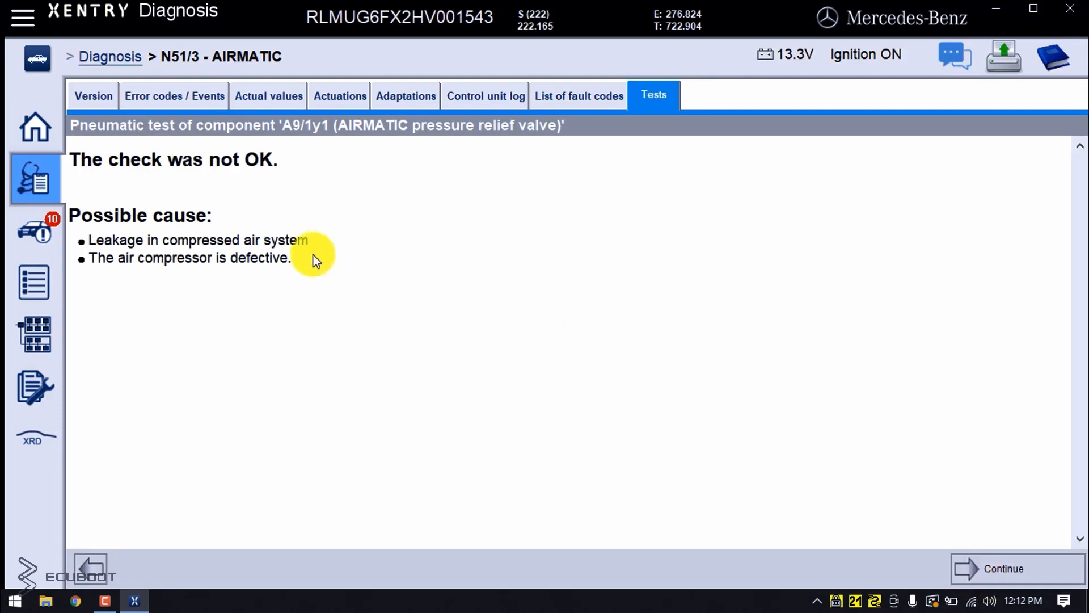
mouse_move(229, 212)
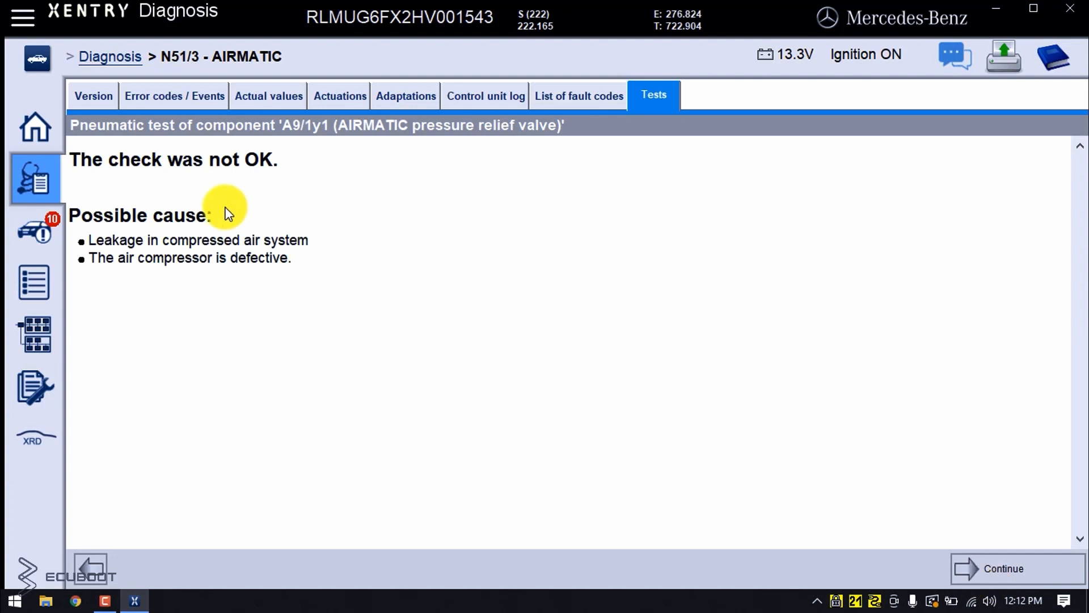
mouse_move(444, 133)
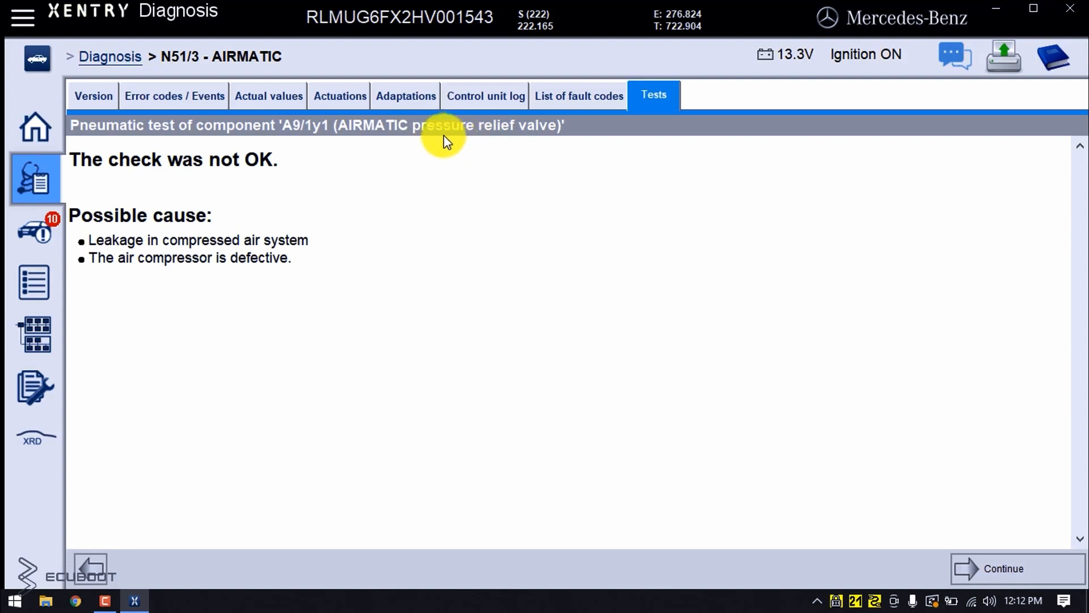
mouse_move(485, 239)
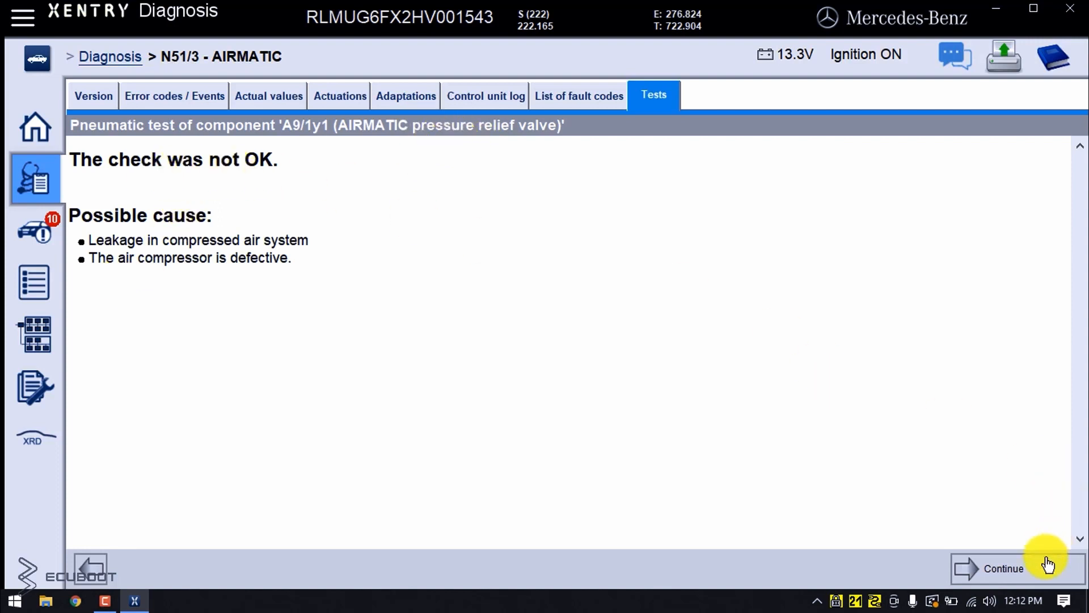
Return to the complete test list and select the pressure relief valve, Y36/6y4 and Y36/6y1 test entries.
click(1002, 568)
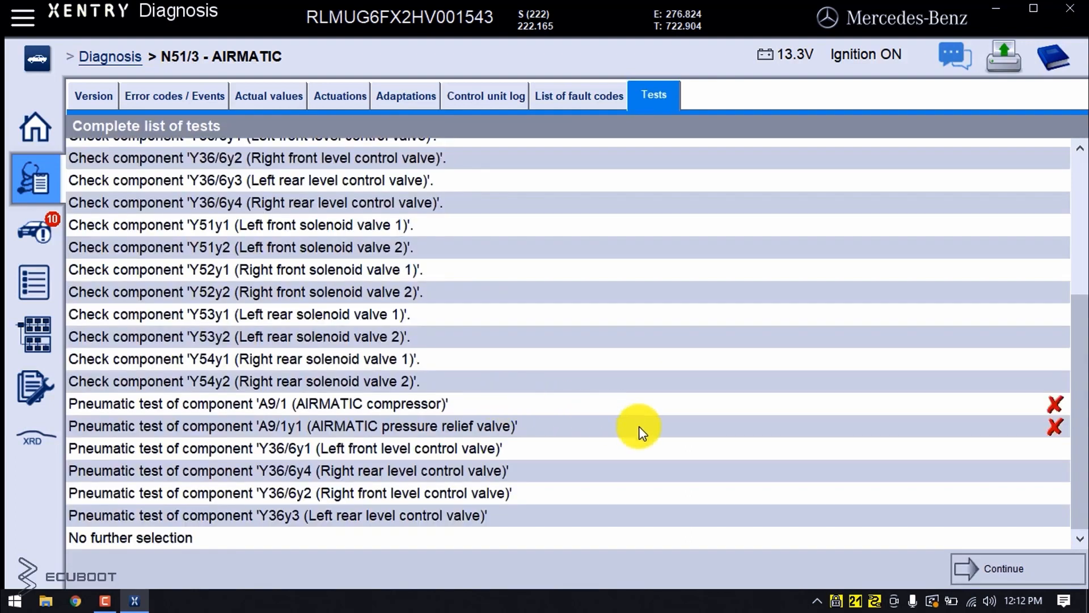
mouse_move(573, 427)
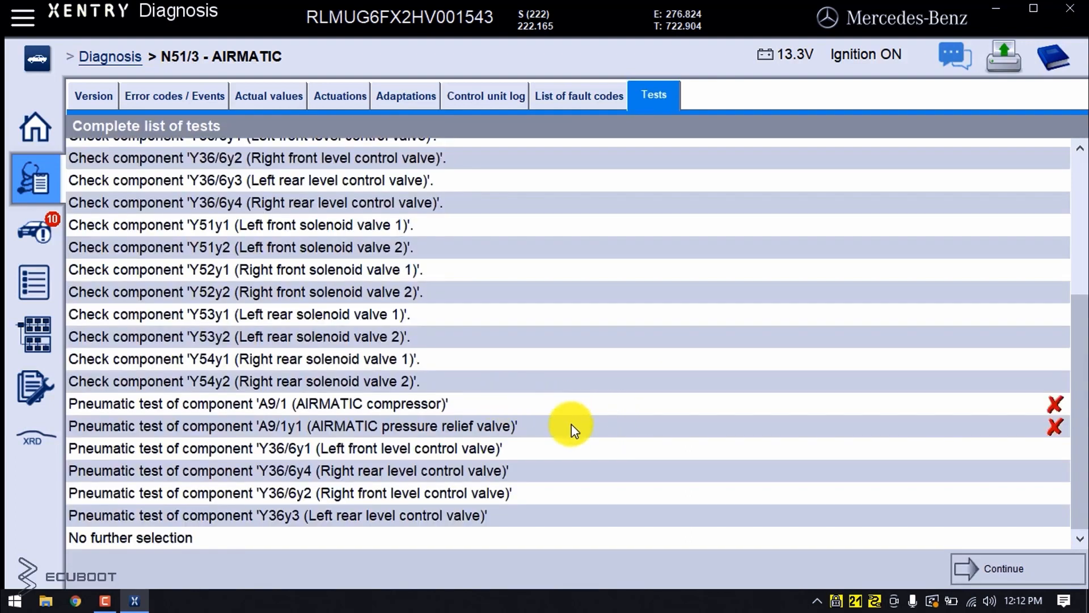
click(292, 426)
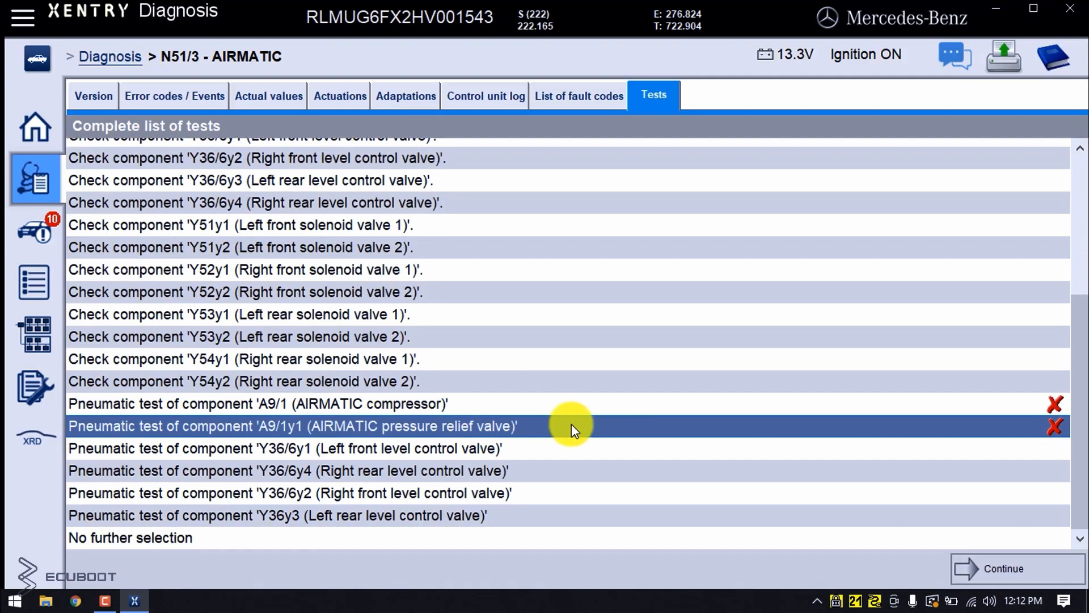
mouse_move(582, 384)
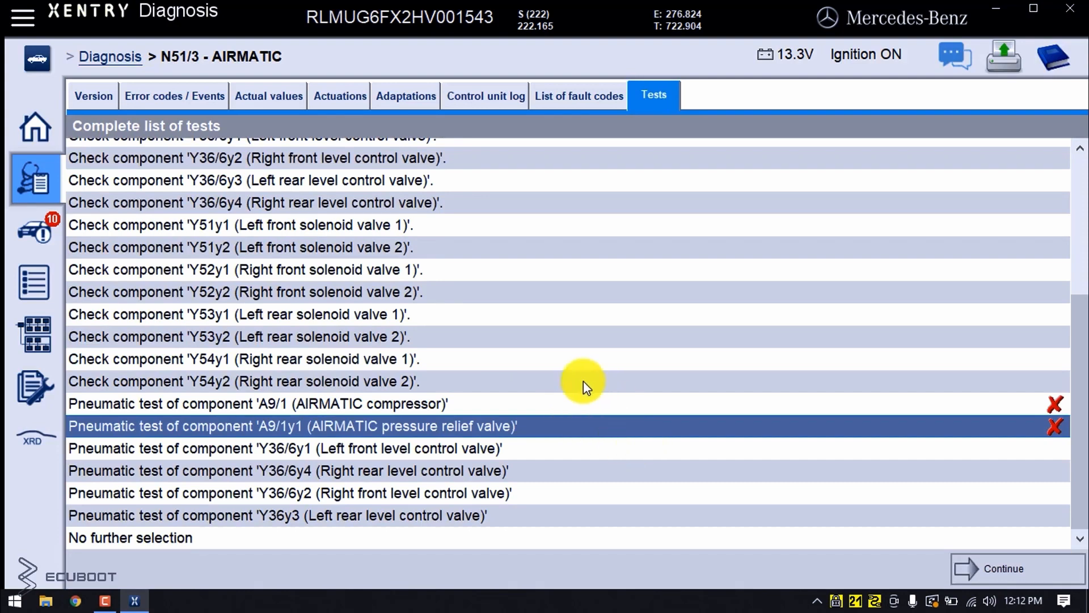
mouse_move(591, 406)
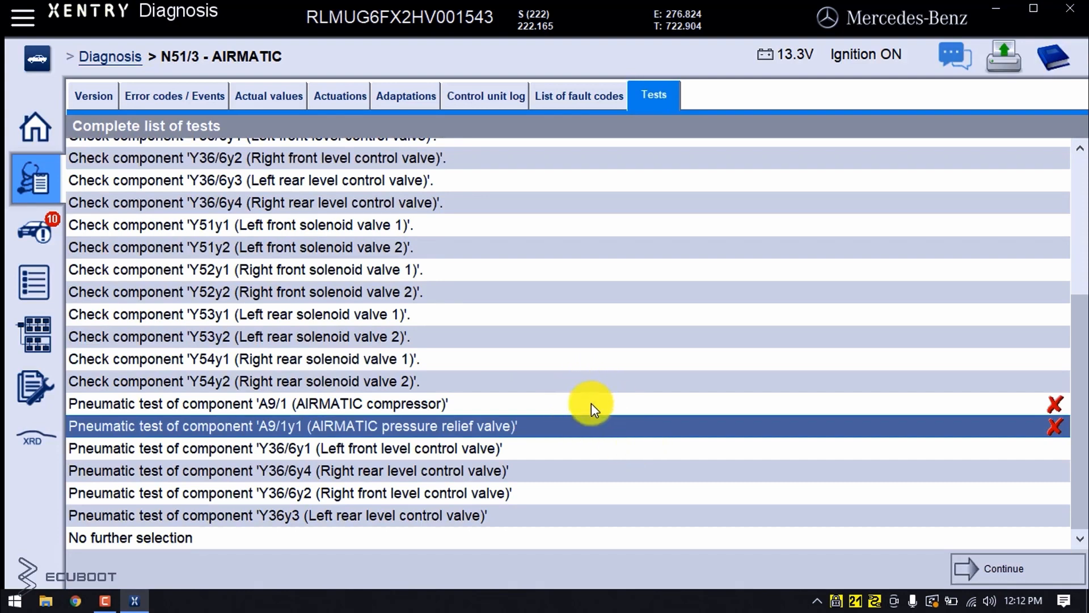
mouse_move(599, 415)
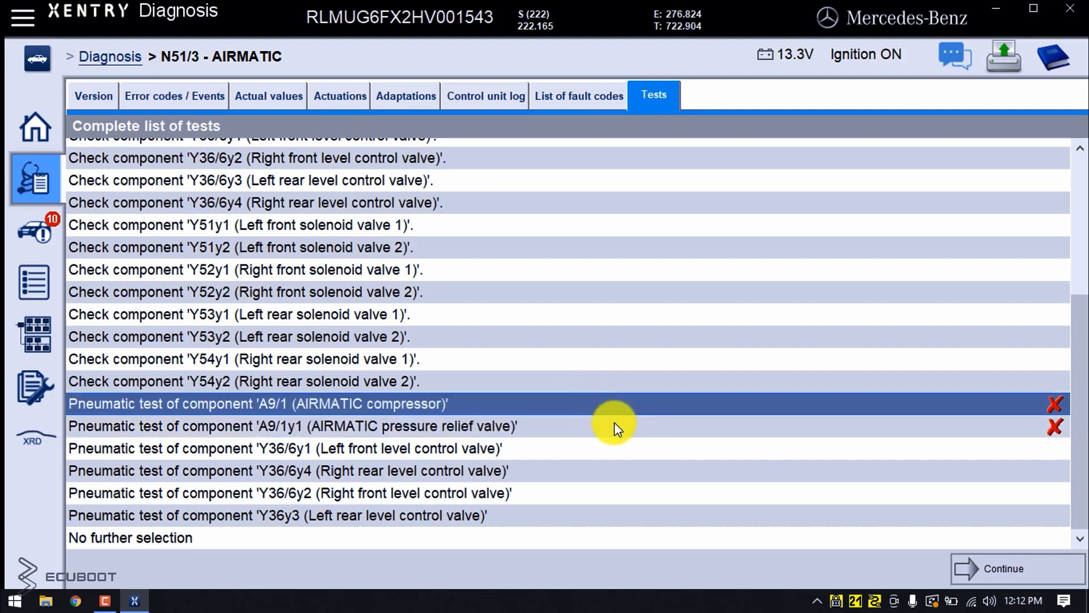
click(291, 426)
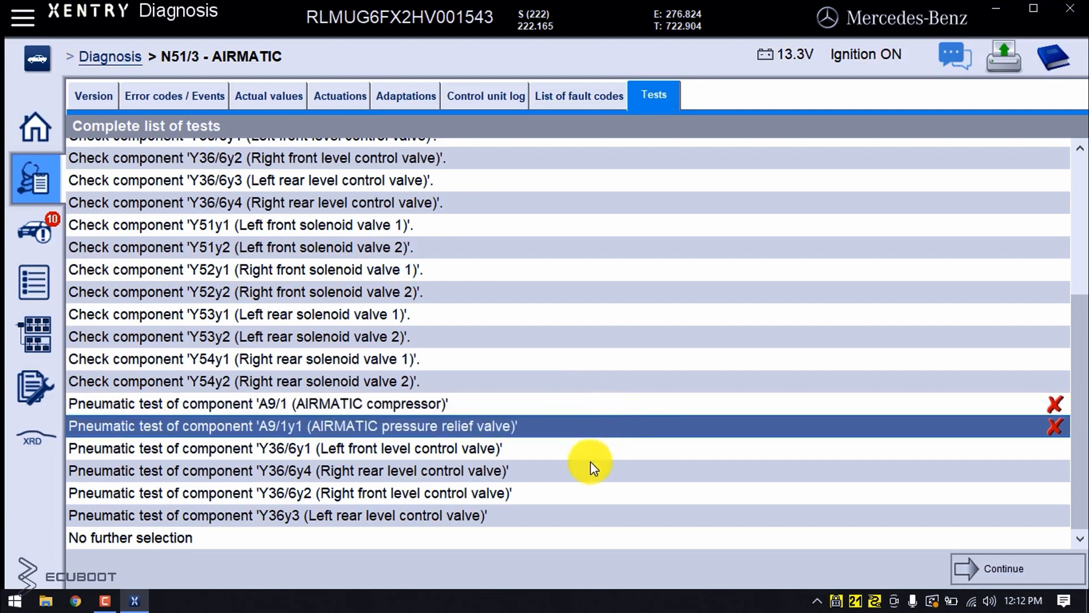
click(288, 470)
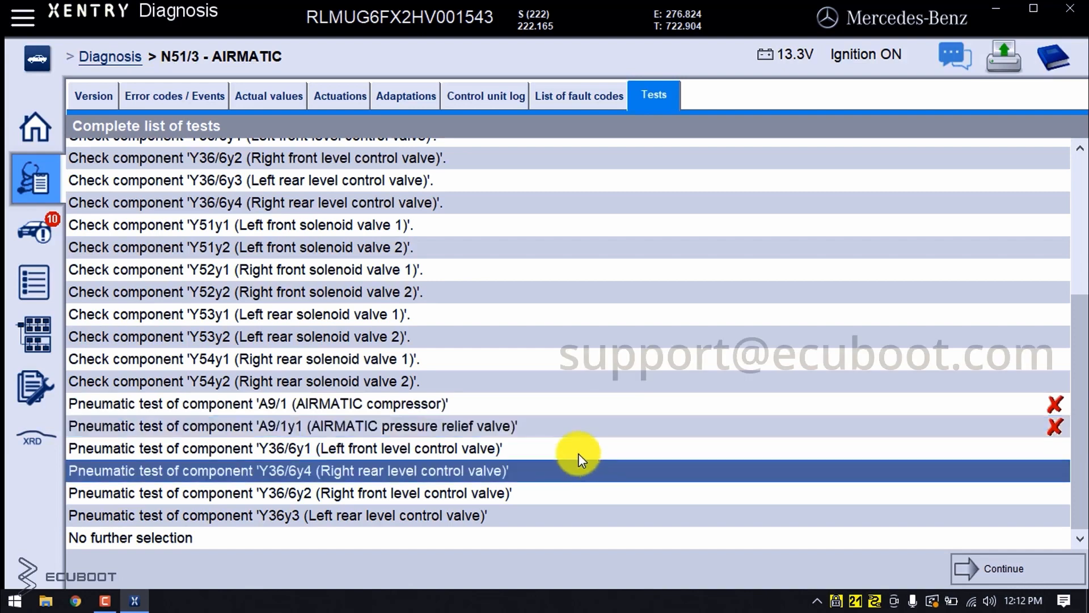
click(278, 449)
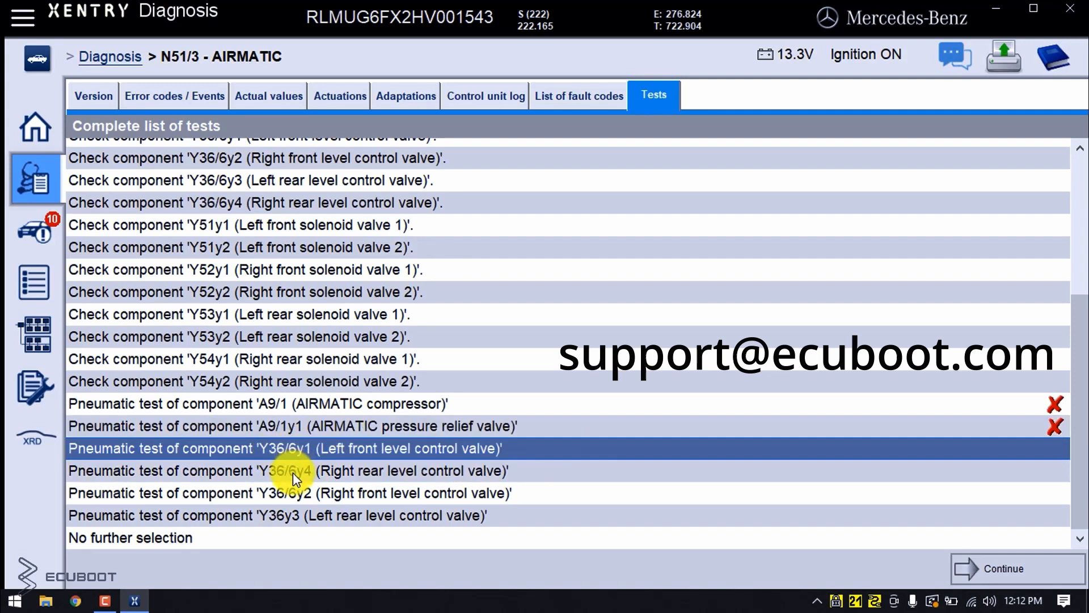
mouse_move(303, 476)
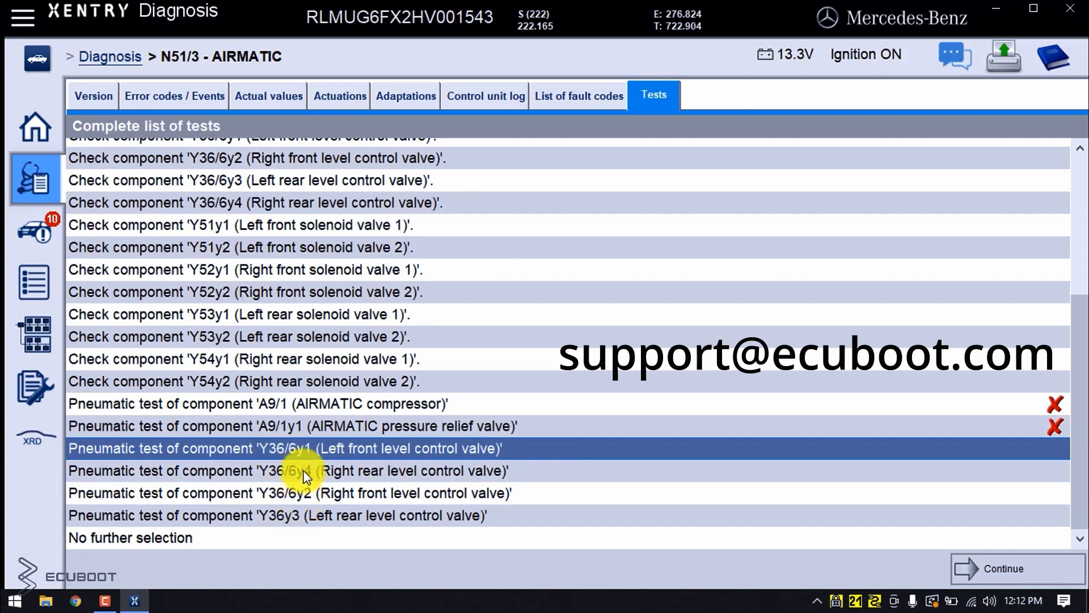